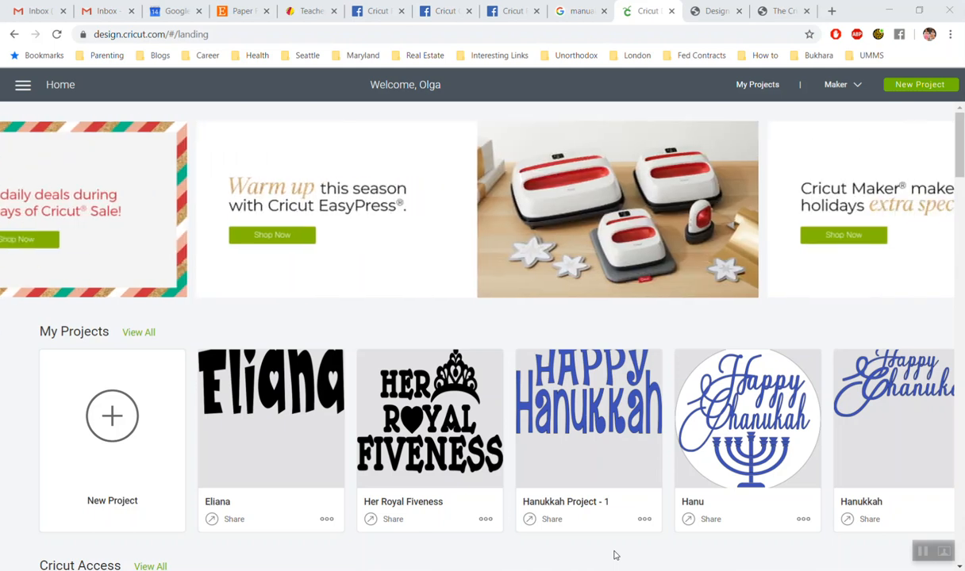
mouse_move(112, 417)
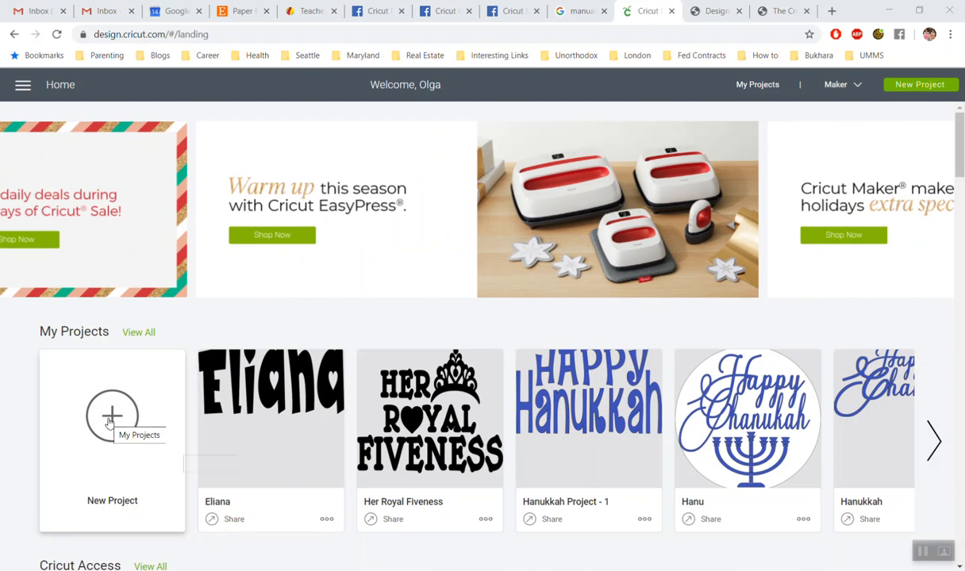
Step: Create a new blank project and dismiss the desktop app download banner
click(112, 415)
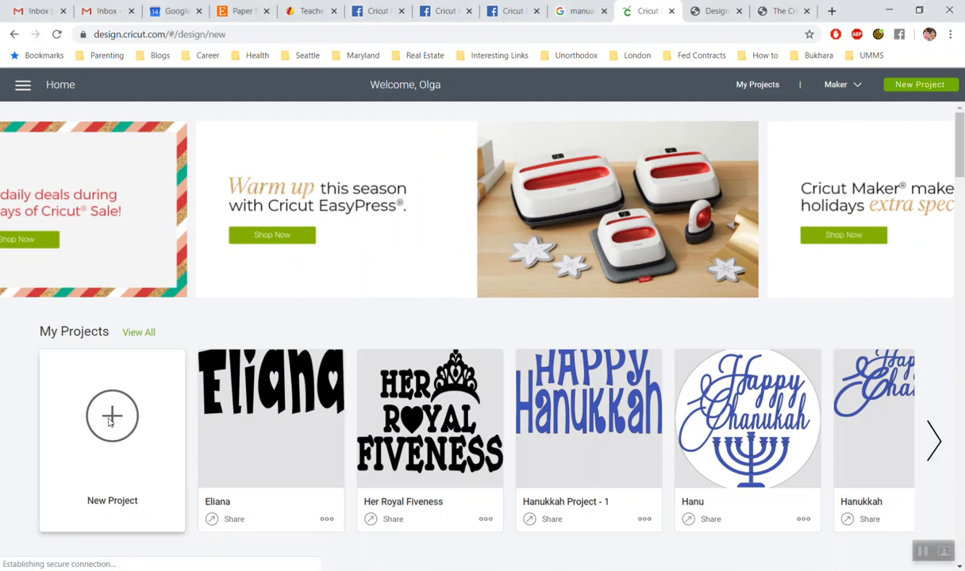
click(112, 416)
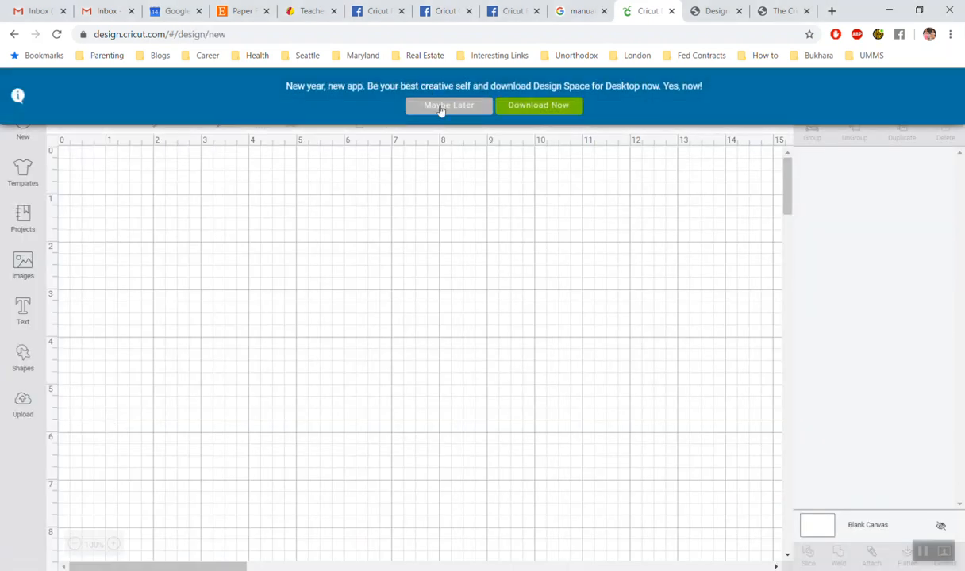
click(448, 105)
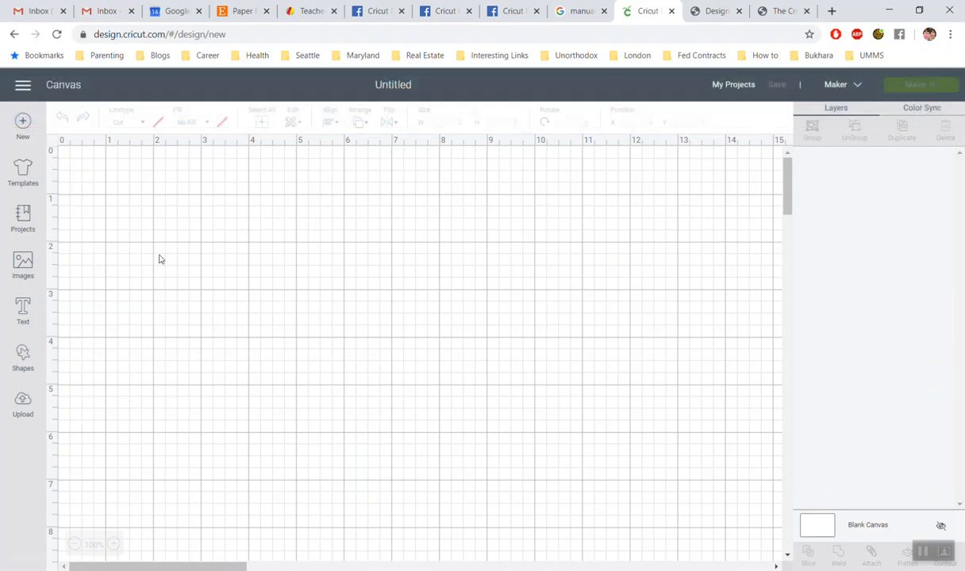
mouse_move(22, 357)
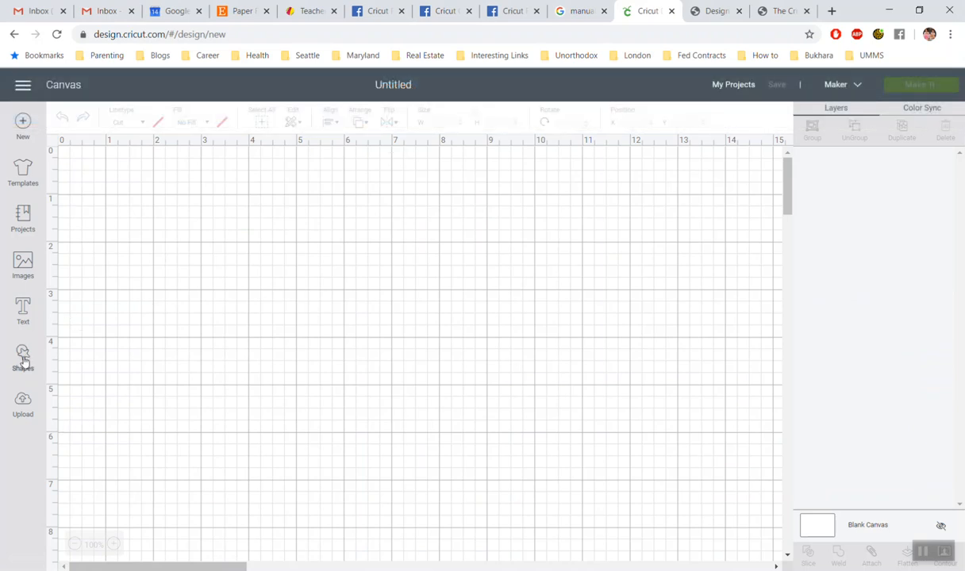
Step: Add a Star from Shapes and enlarge it to about 5.9 by 5.6 inches
click(22, 357)
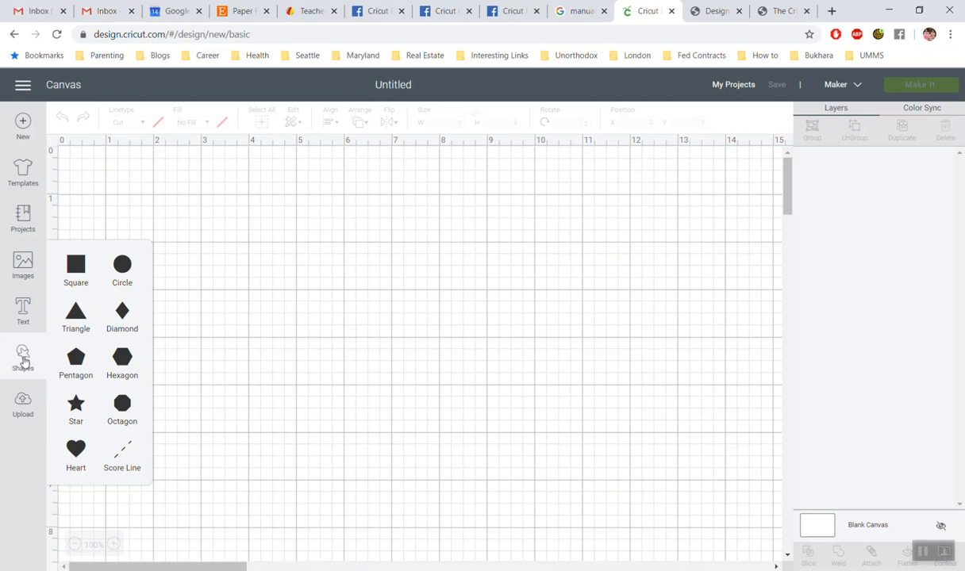
mouse_move(75, 403)
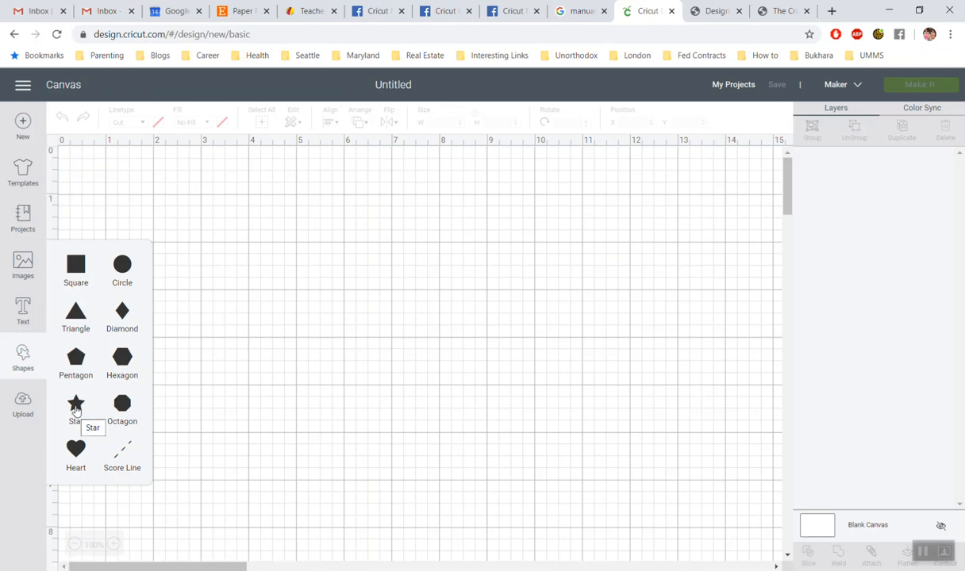
click(76, 404)
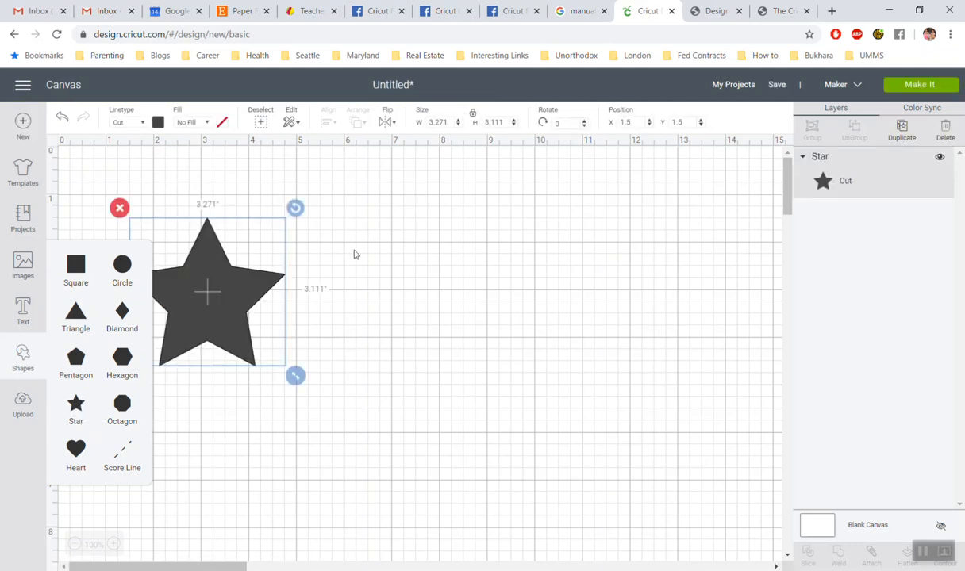
mouse_move(363, 340)
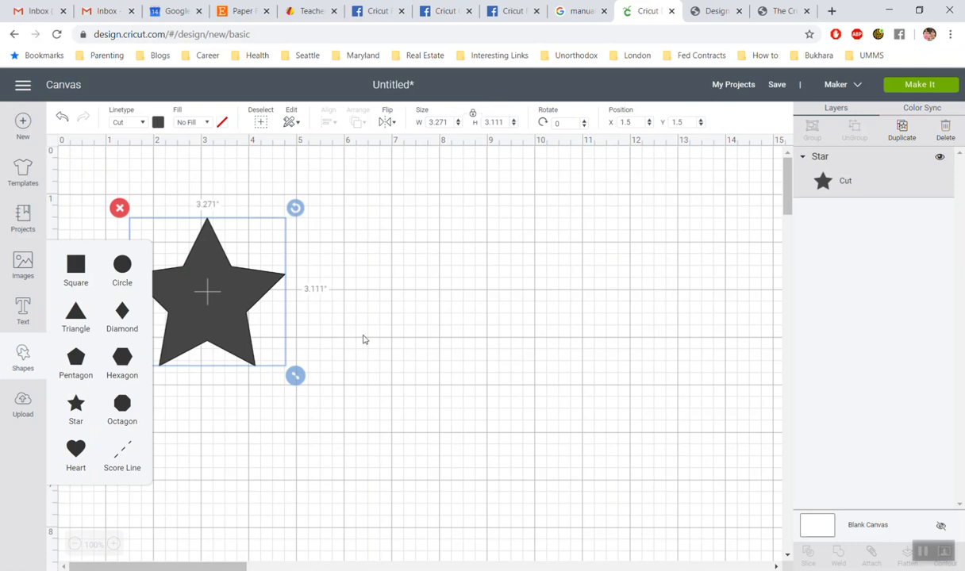
click(364, 339)
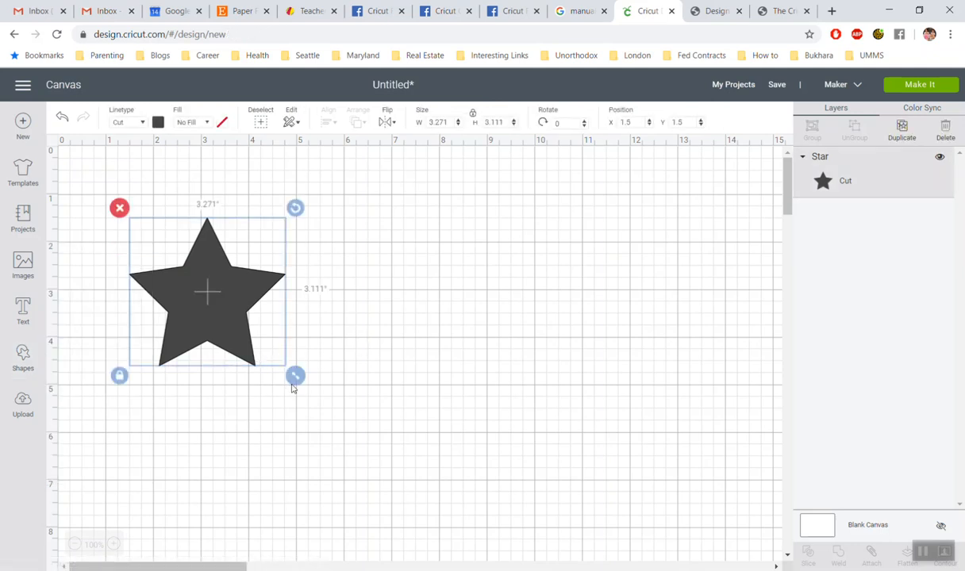
drag(295, 375, 420, 495)
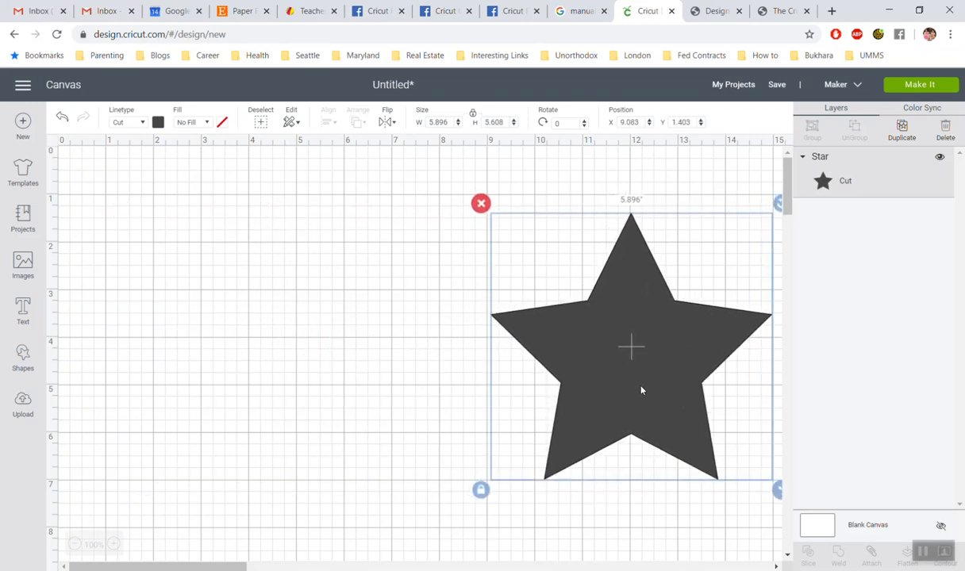
mouse_move(81, 219)
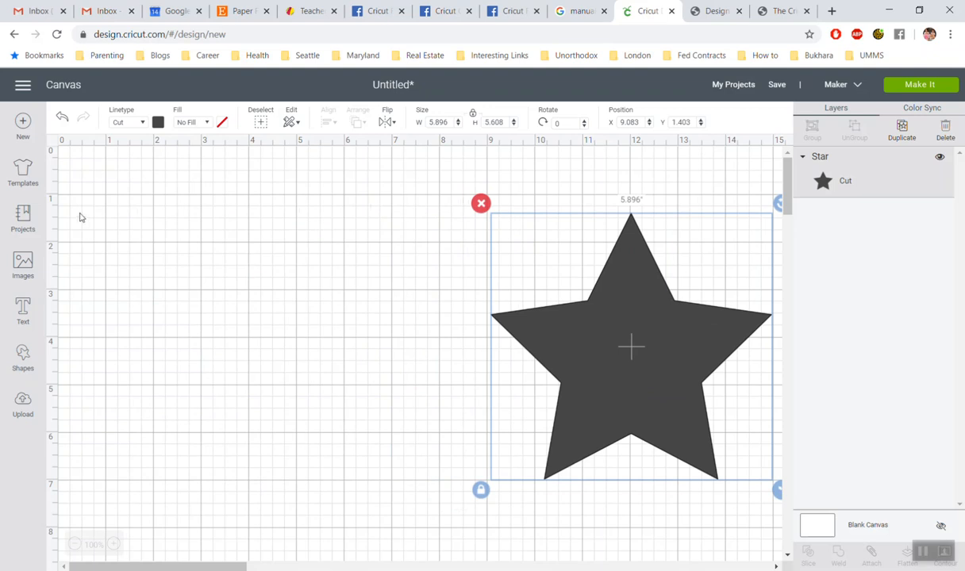
mouse_move(22, 310)
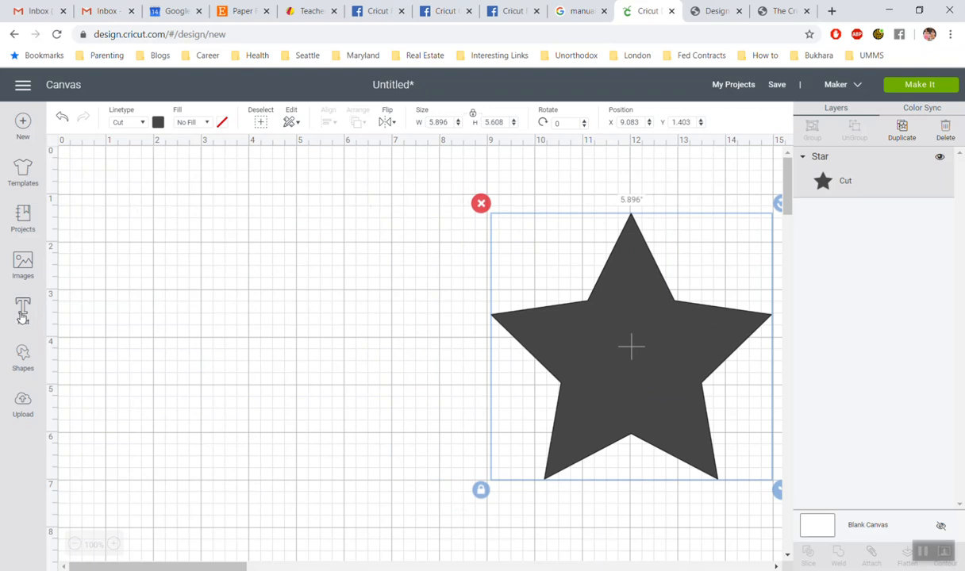
Step: Add a text layer reading 'Olga' in Cricut Sans
click(23, 308)
text(O)
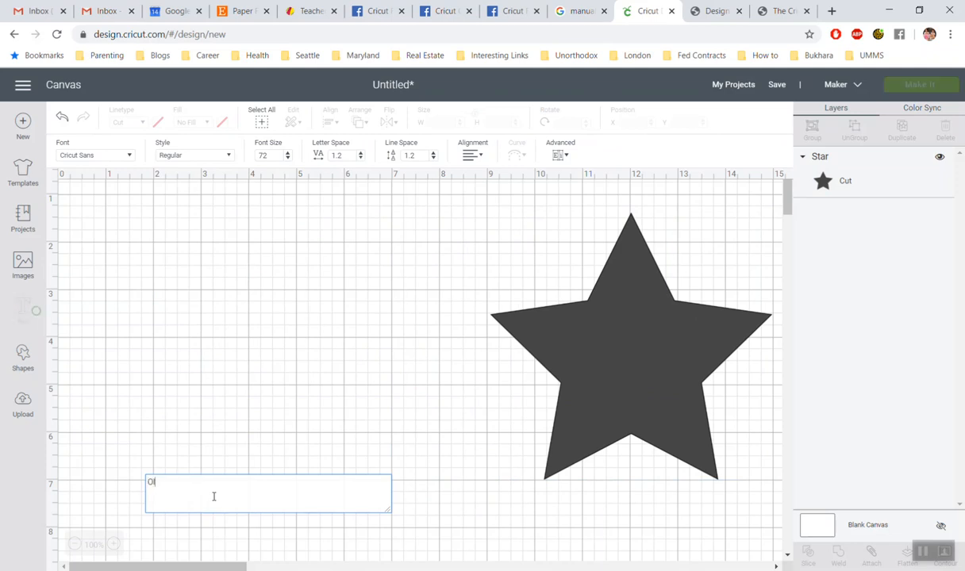
text(lga)
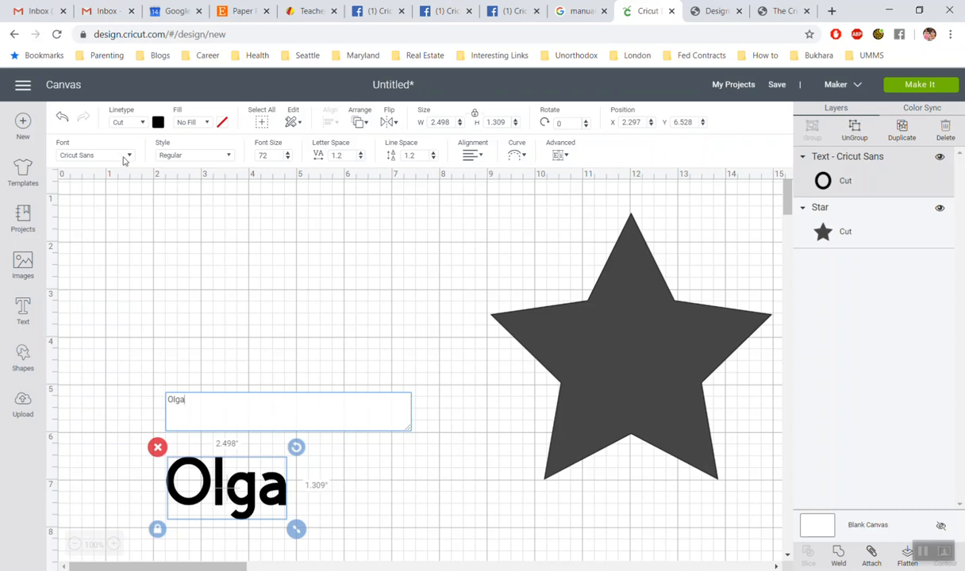
Step: Set Olga's font to Another day in Paradise from the System fonts list
click(95, 155)
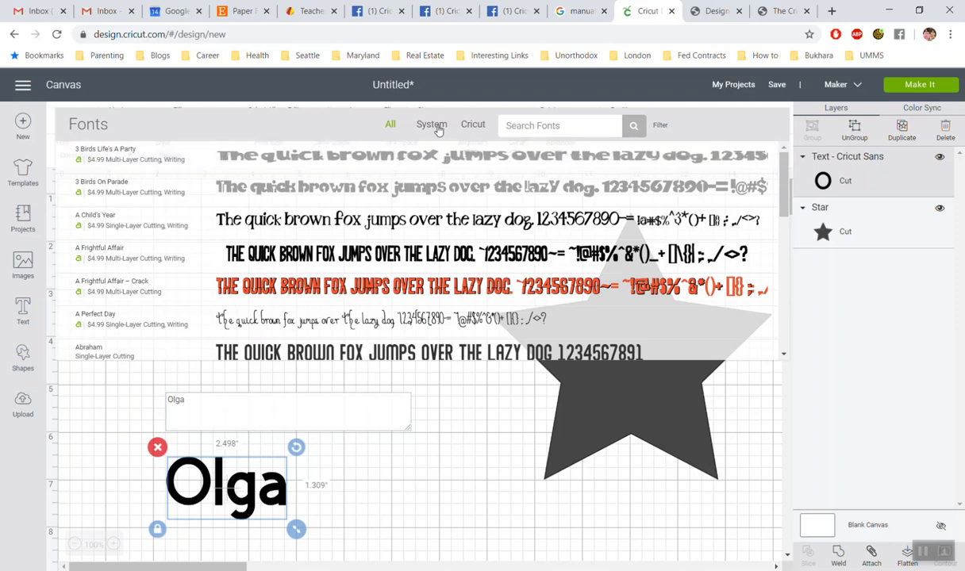
click(431, 124)
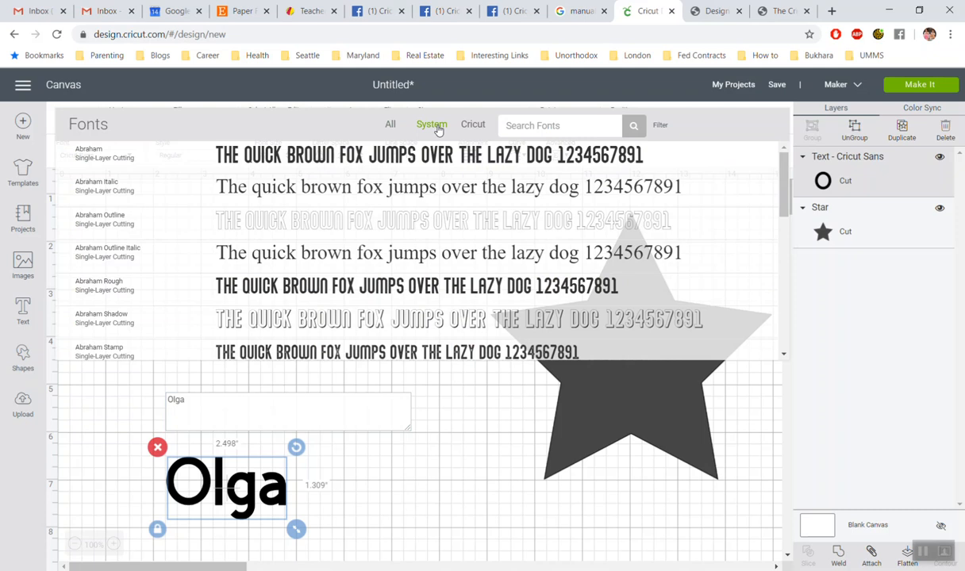
mouse_move(474, 134)
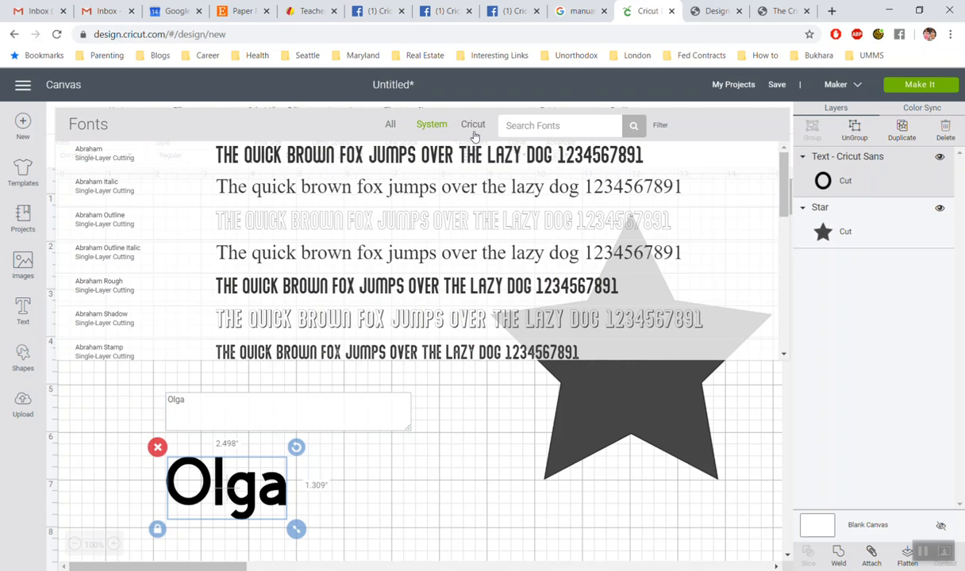
click(472, 124)
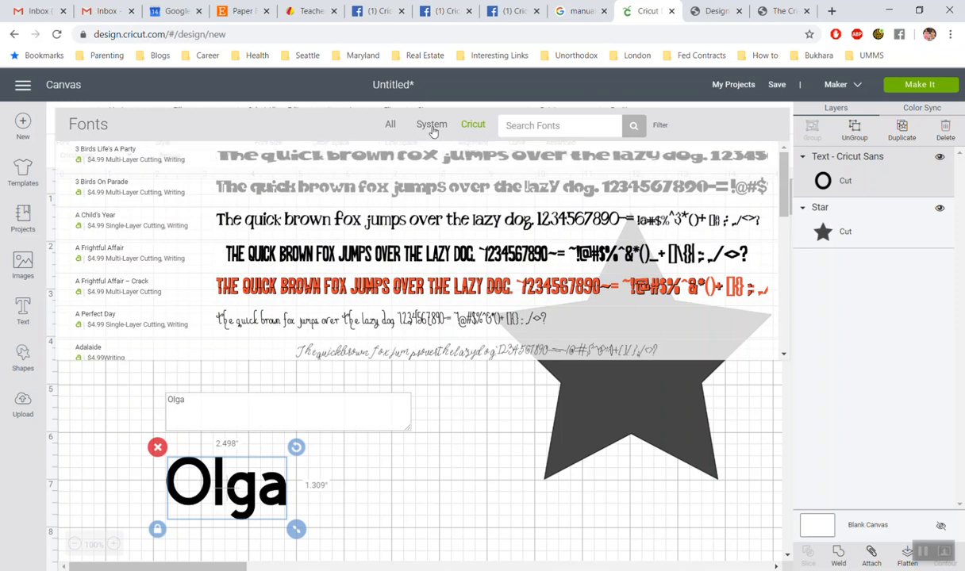
click(431, 125)
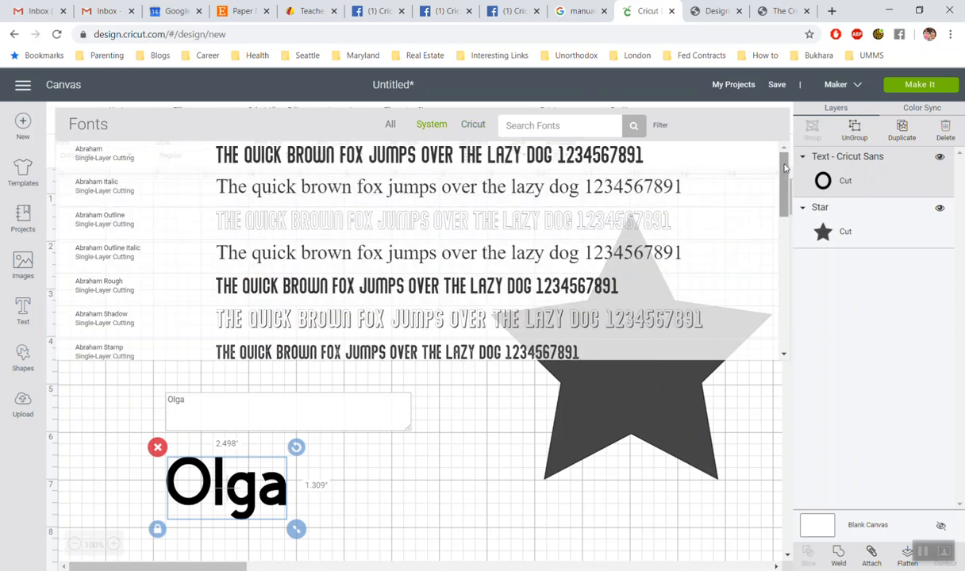
scroll(down, 3)
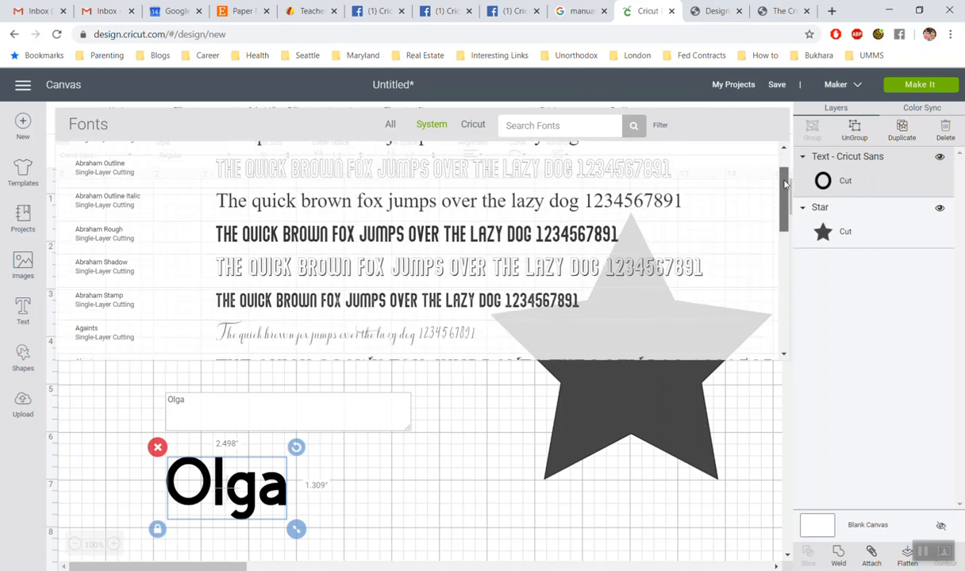
scroll(down, 3)
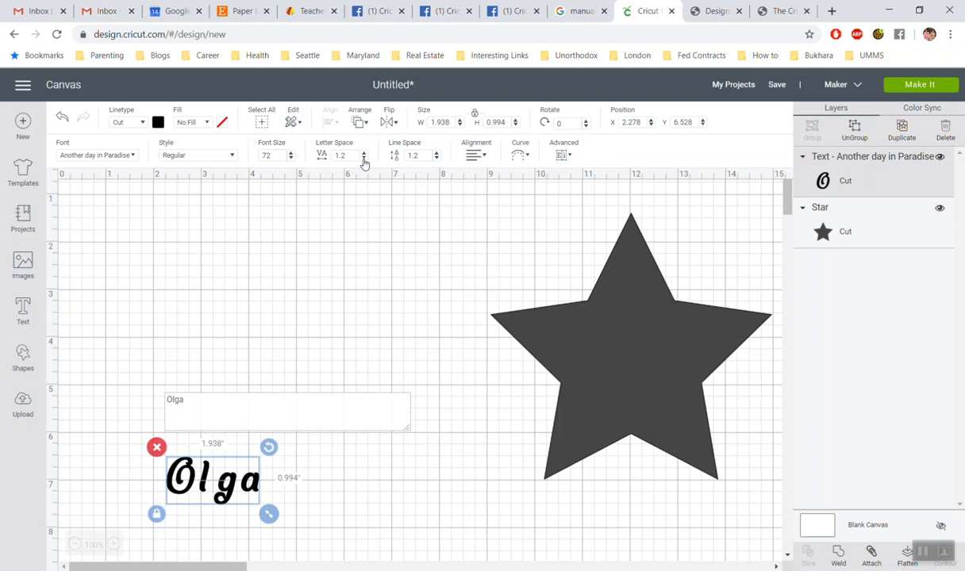
Step: Reduce Olga's letter spacing to 0.4 and drag the word up beside the star
click(364, 154)
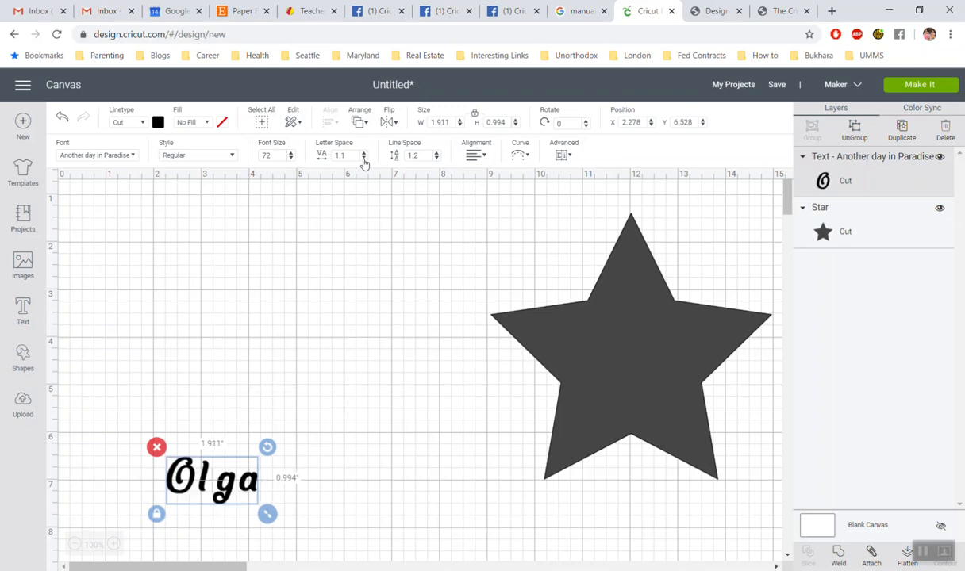
click(364, 158)
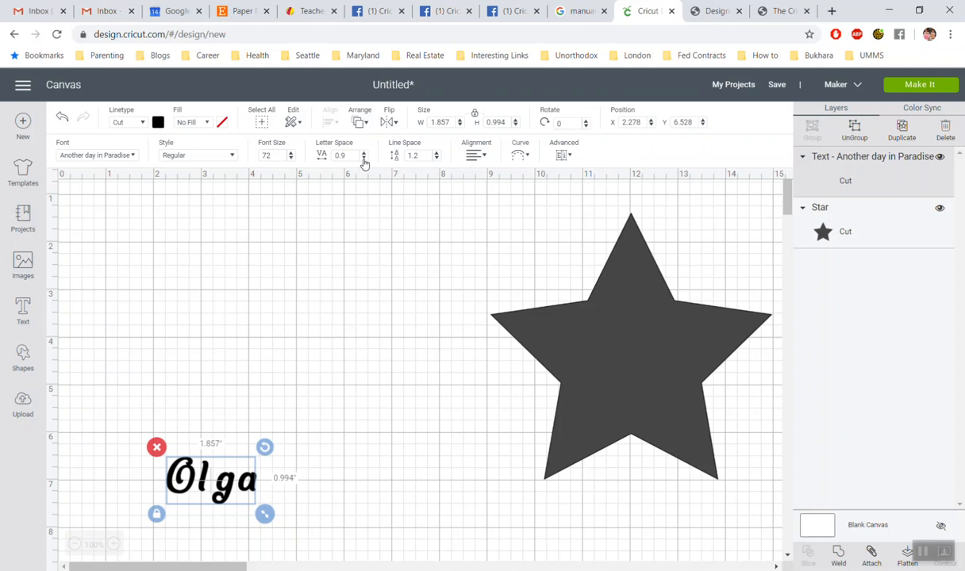
click(365, 158)
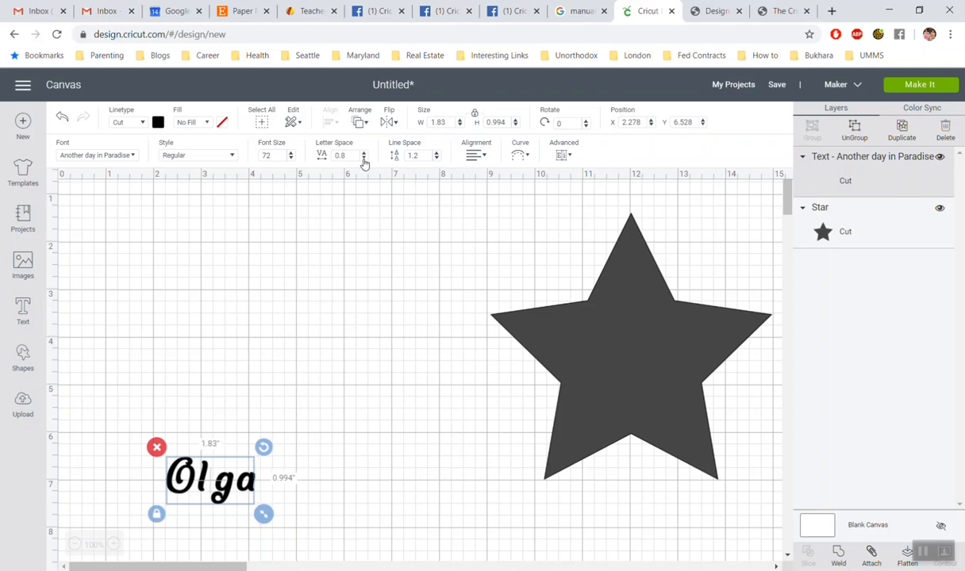
click(364, 158)
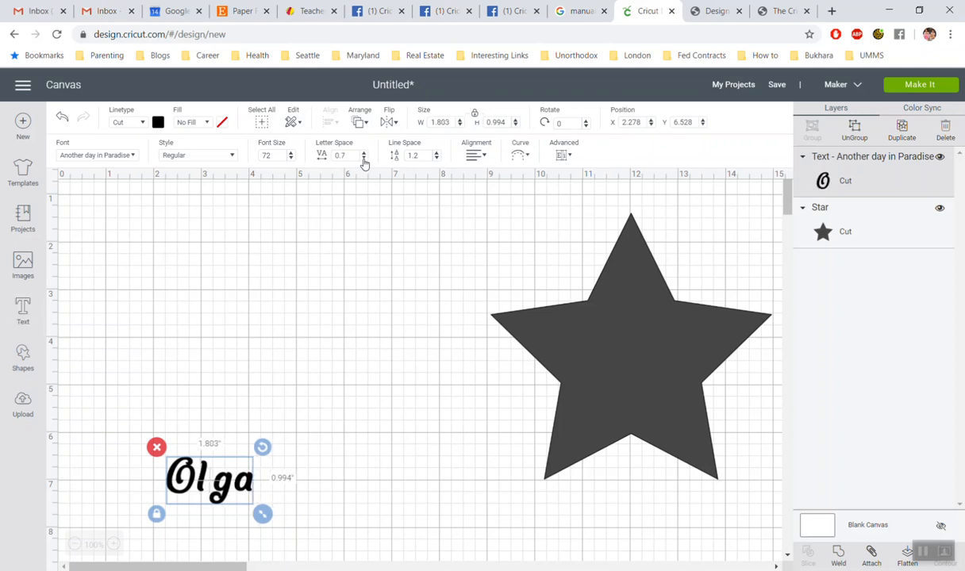
click(364, 158)
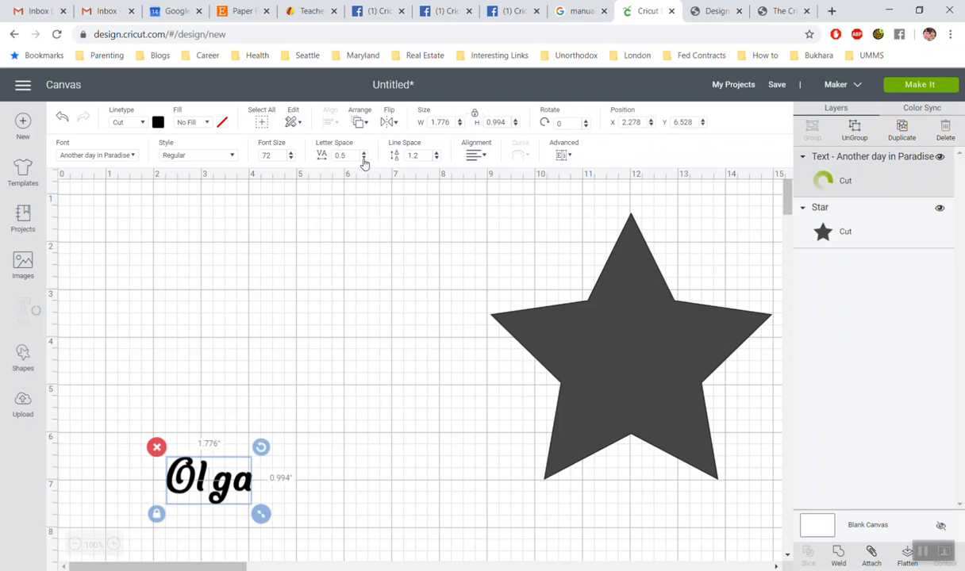
click(364, 158)
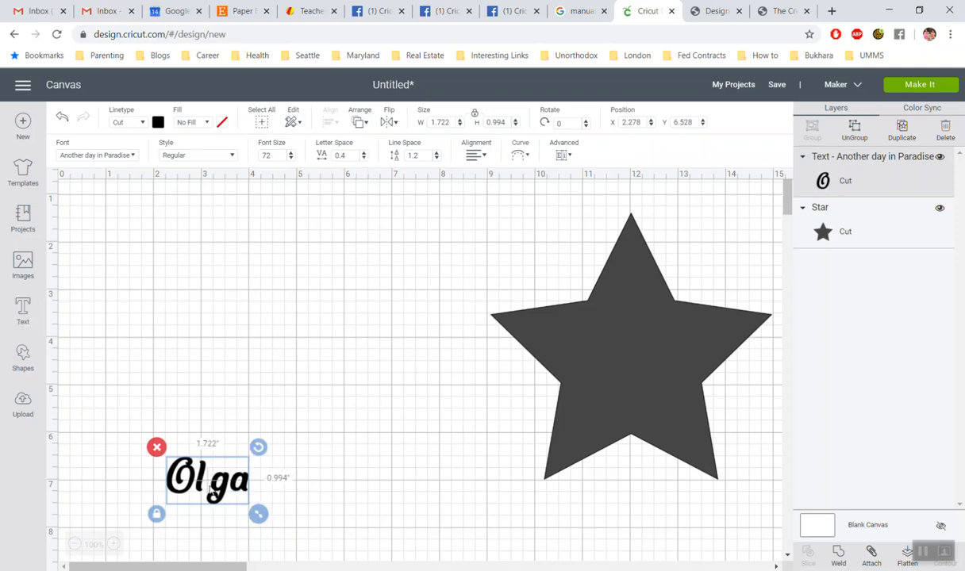
drag(207, 479, 238, 320)
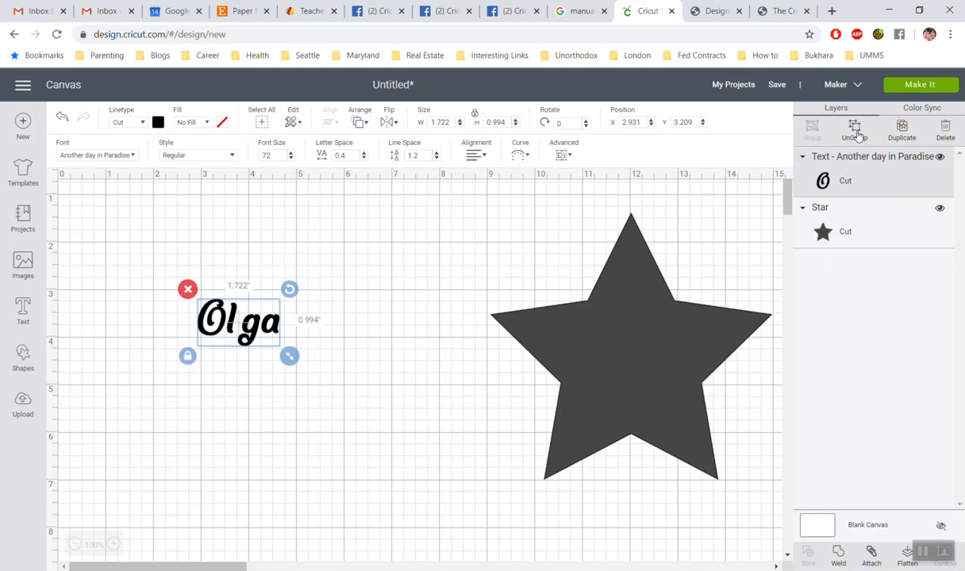
Step: Ungroup Olga into letters, nudge them closer, then weld all four together
click(854, 128)
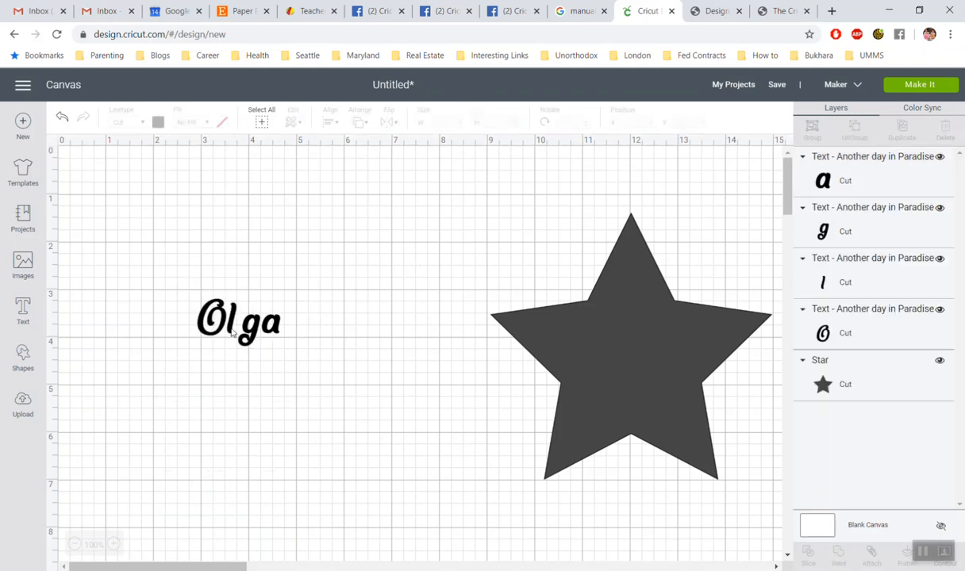
click(239, 322)
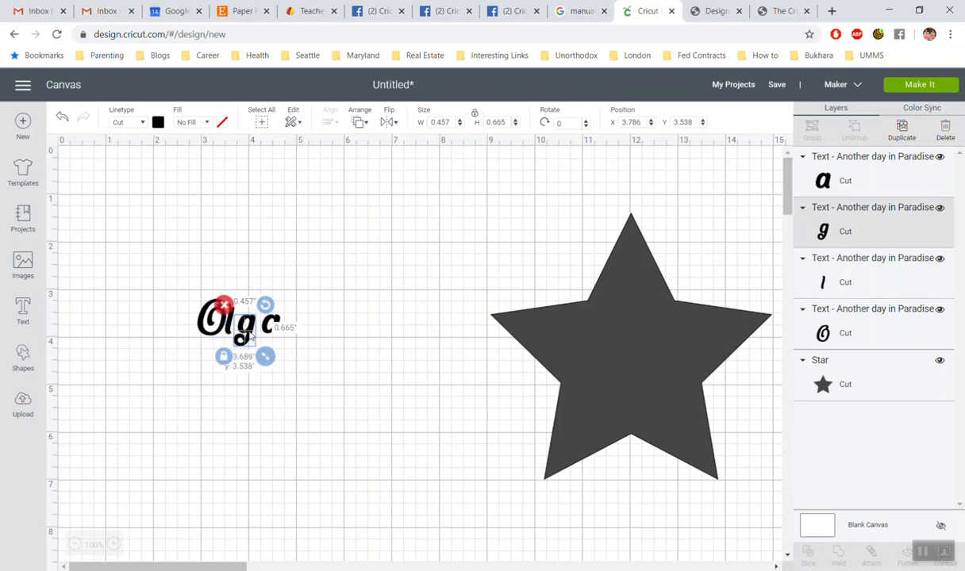
click(235, 321)
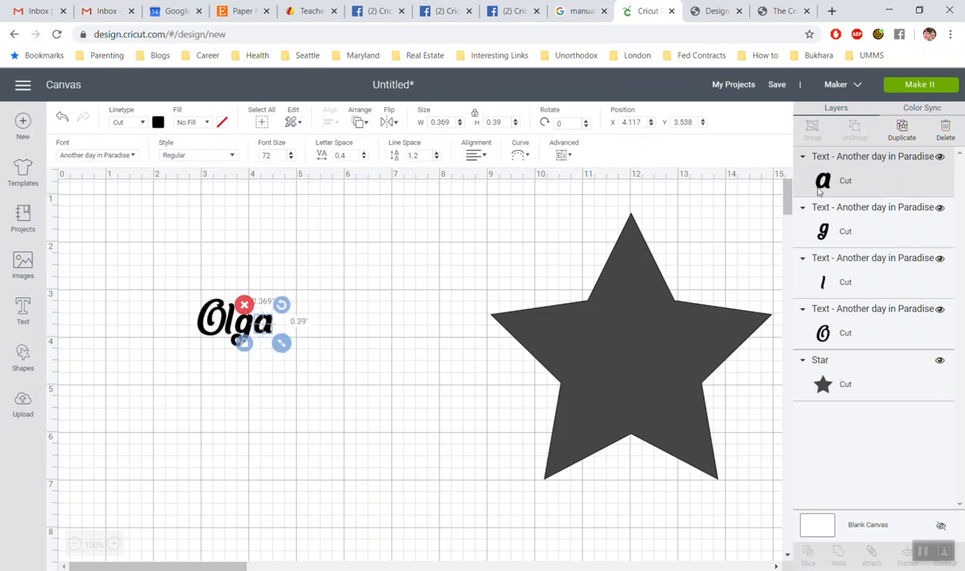
mouse_move(183, 293)
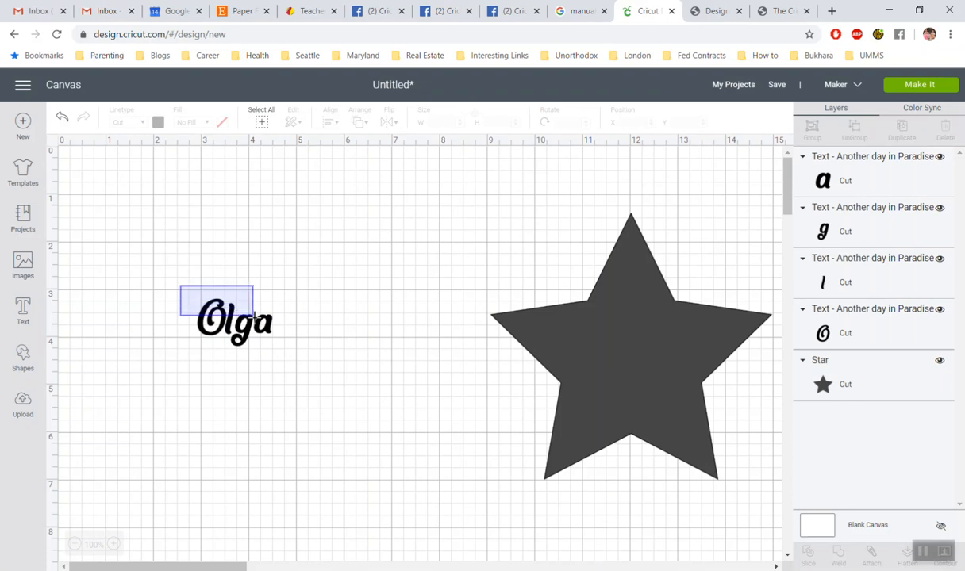
drag(254, 333, 288, 353)
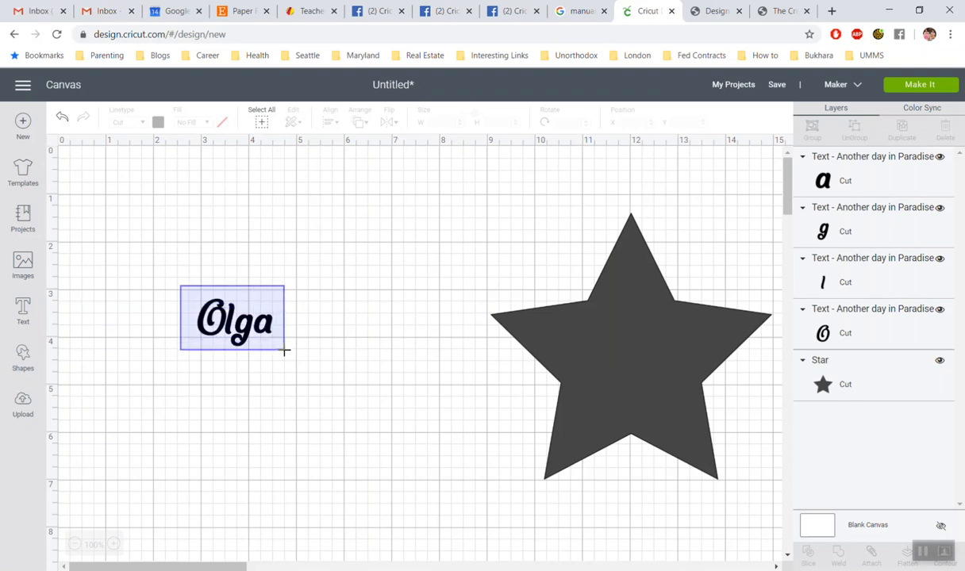
click(235, 320)
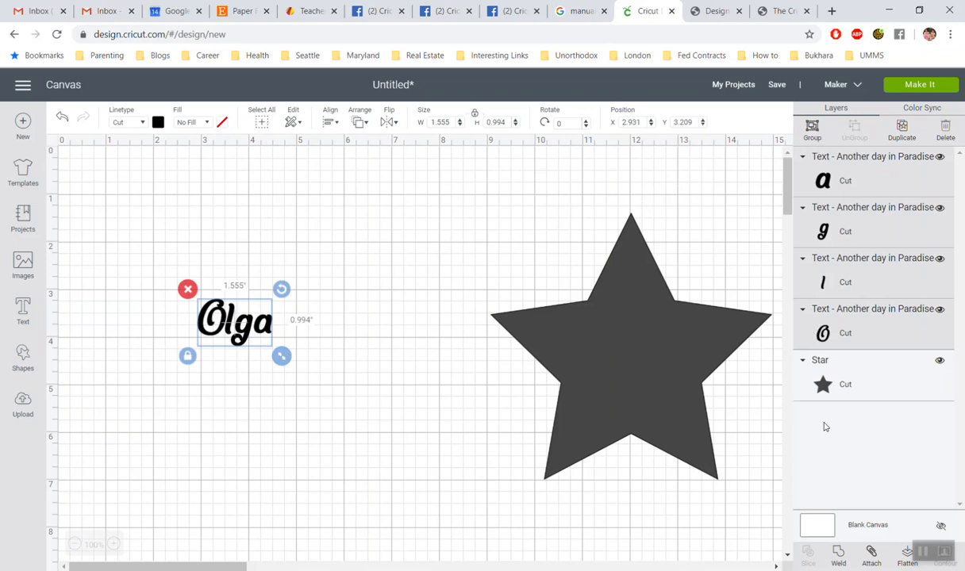
mouse_move(840, 556)
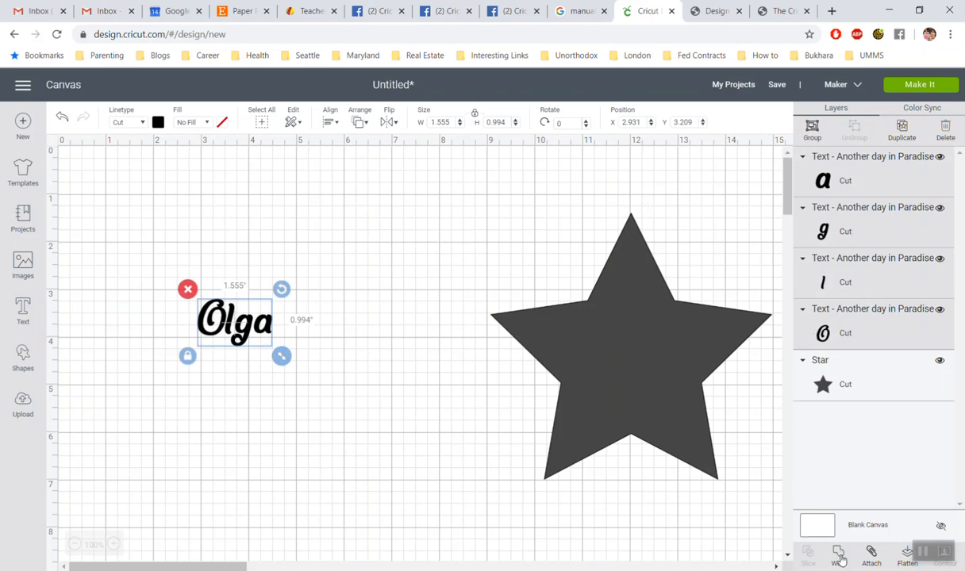
click(839, 553)
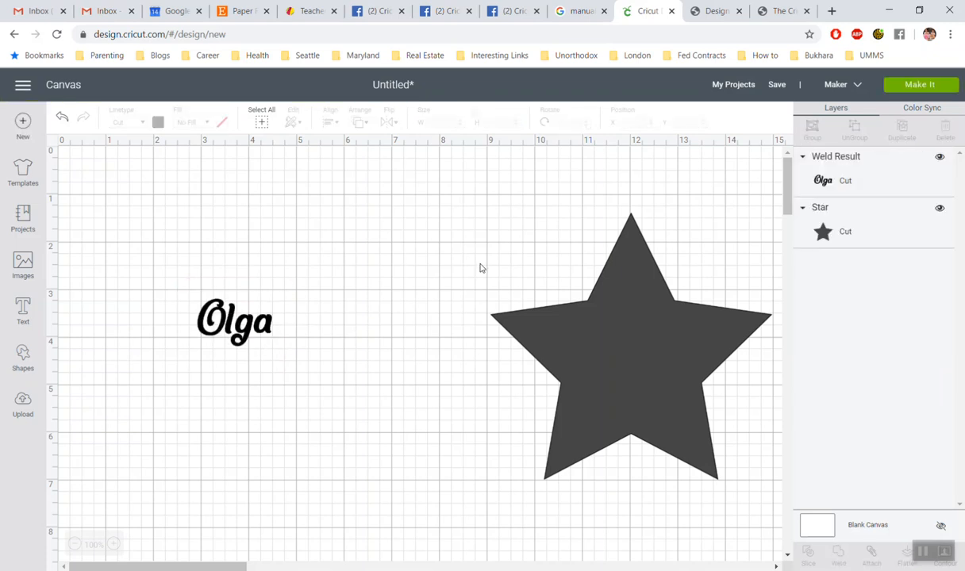
Step: Change the welded Olga shape's colour from black to green
click(235, 320)
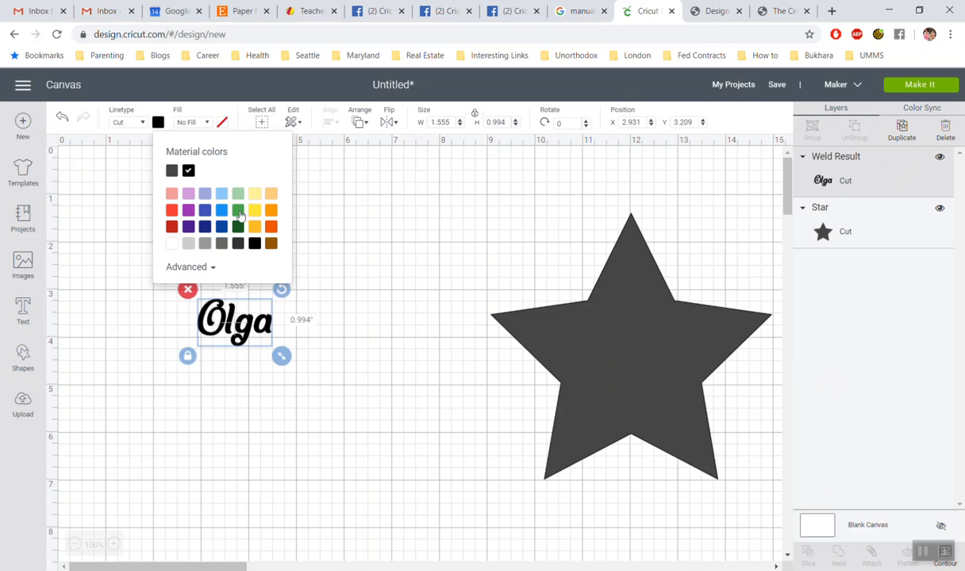
click(237, 210)
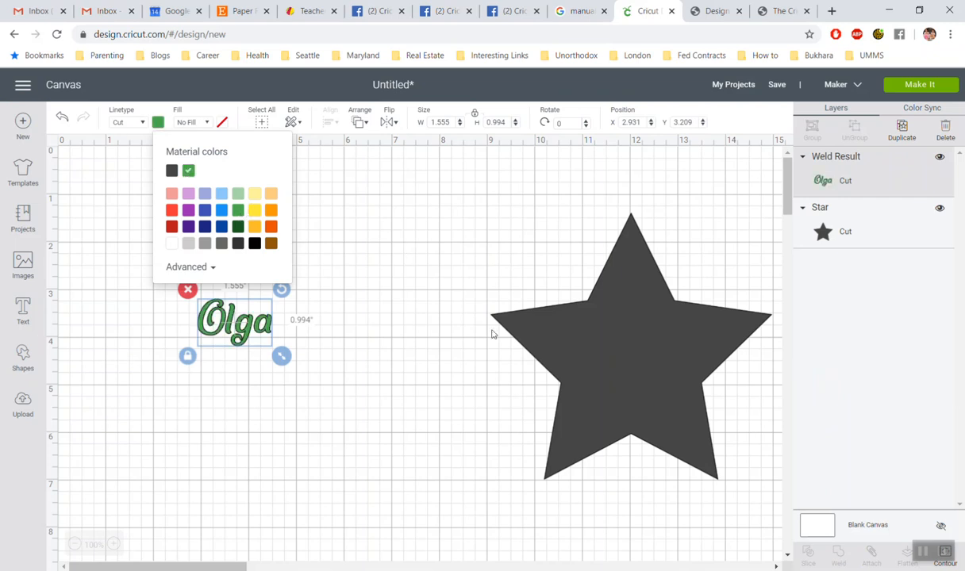
click(628, 353)
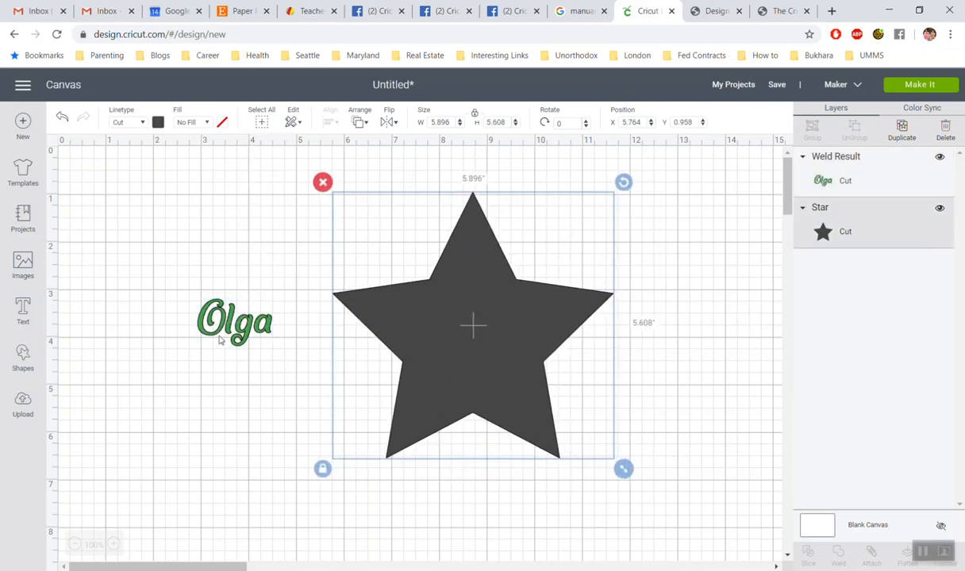
Step: Move Olga onto the star's centre and resize it to about 3.1 by 1.9 inches
drag(234, 321, 441, 317)
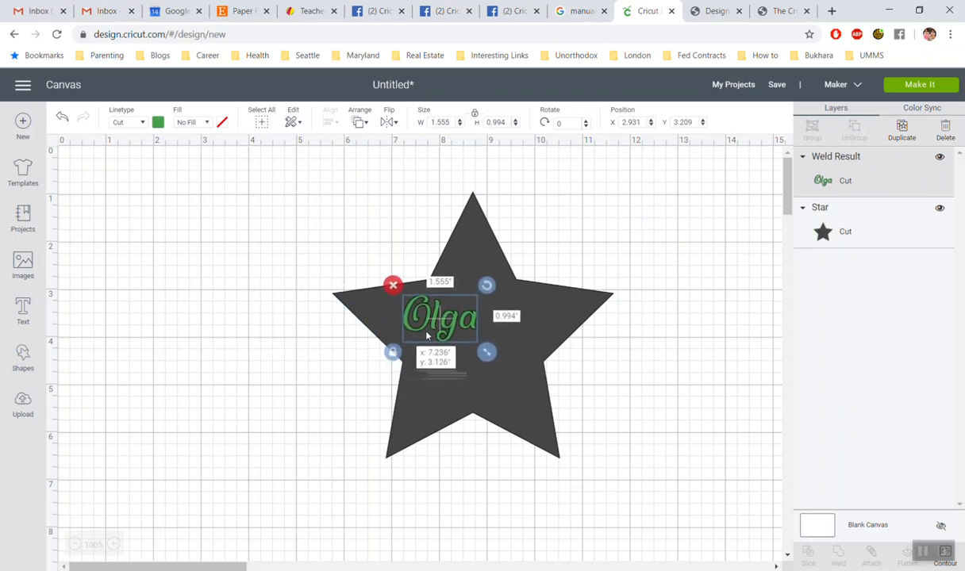
drag(439, 316, 434, 309)
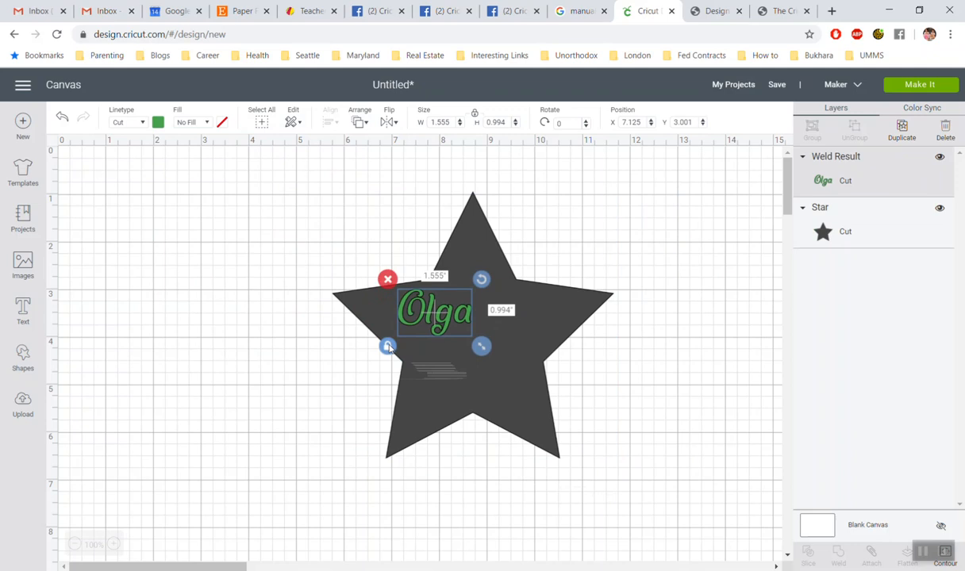
mouse_move(482, 346)
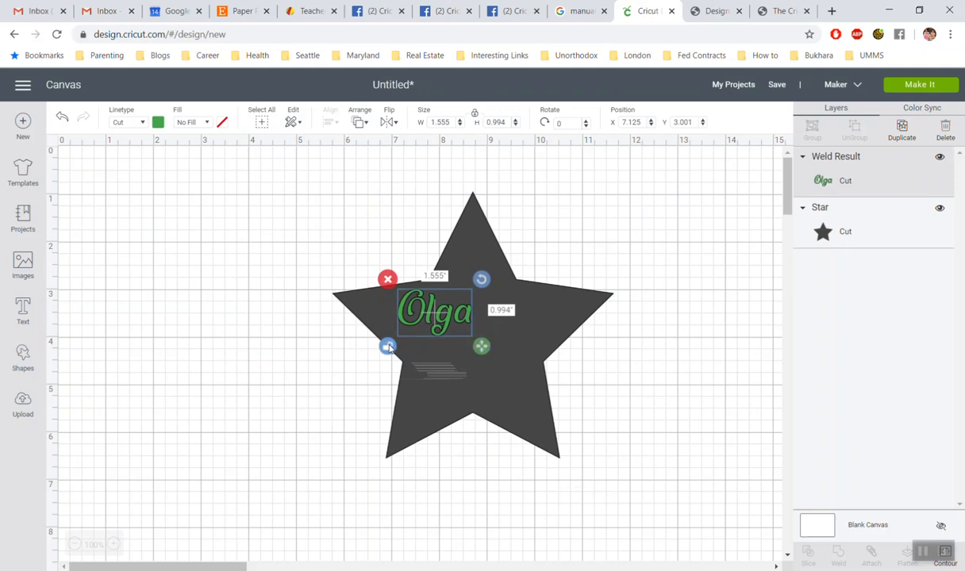
drag(482, 346, 495, 355)
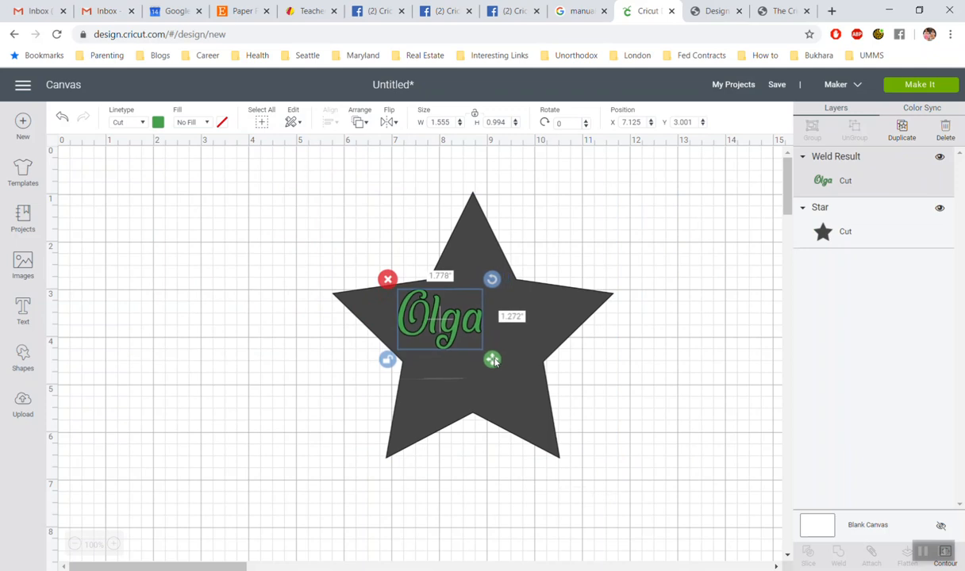
drag(493, 359, 553, 363)
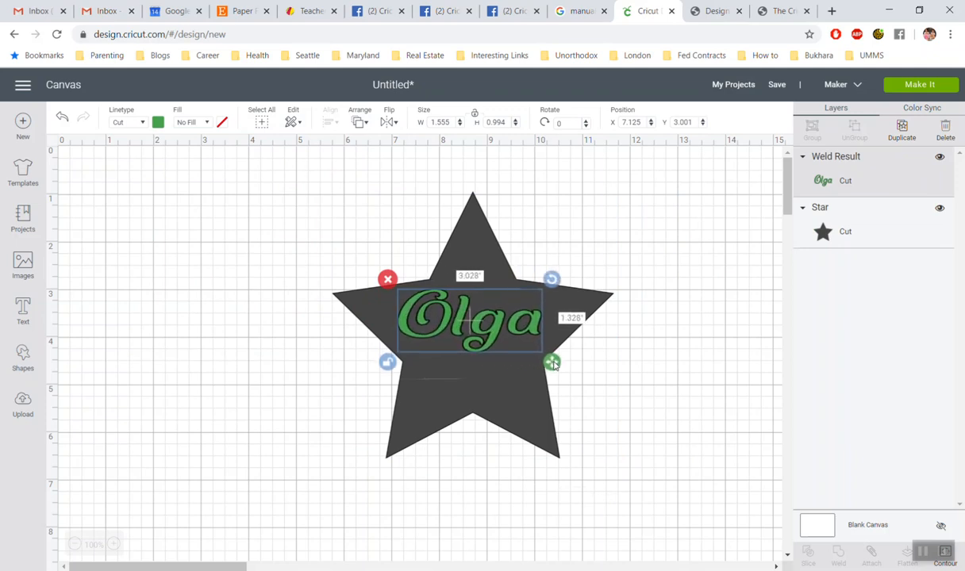
drag(551, 364, 551, 383)
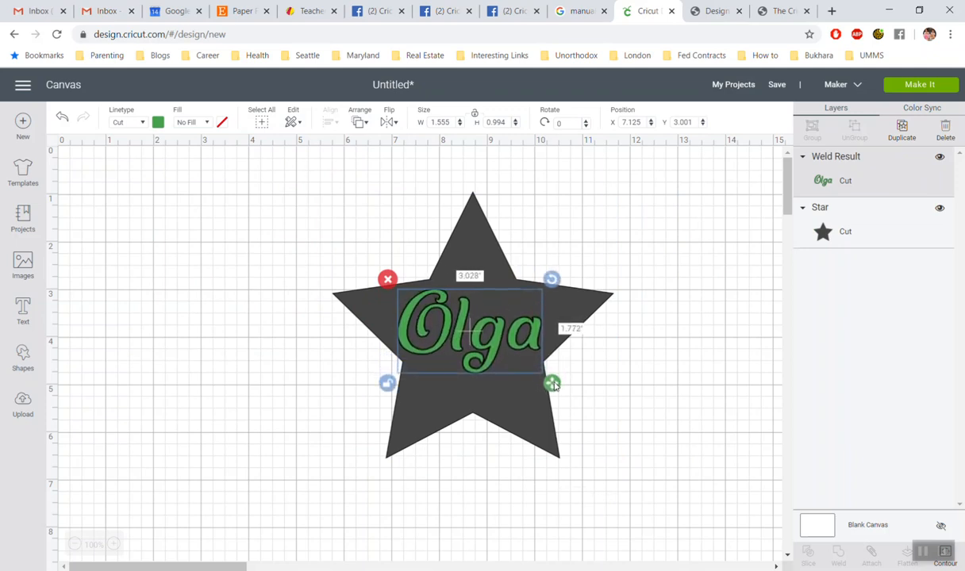
drag(551, 384, 555, 388)
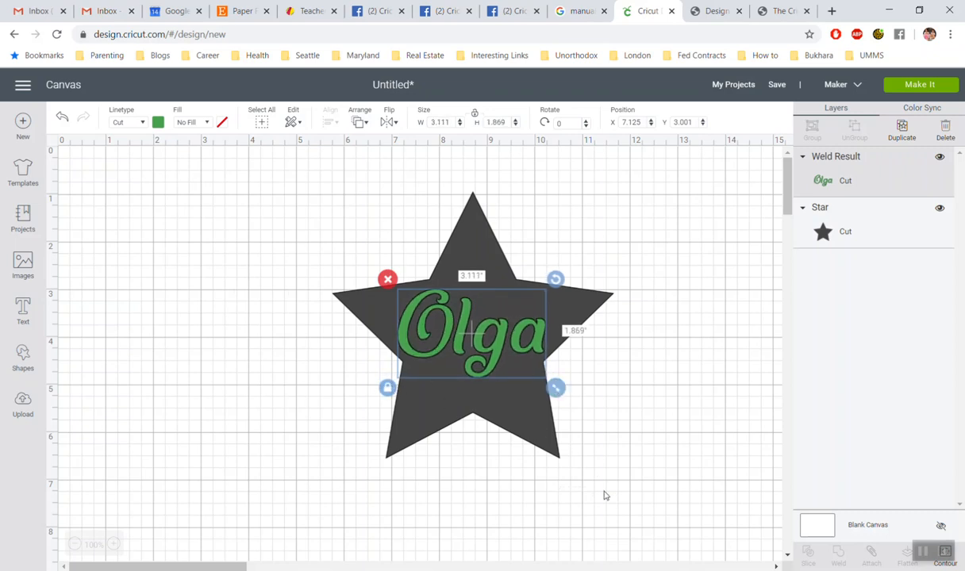
drag(315, 244, 605, 498)
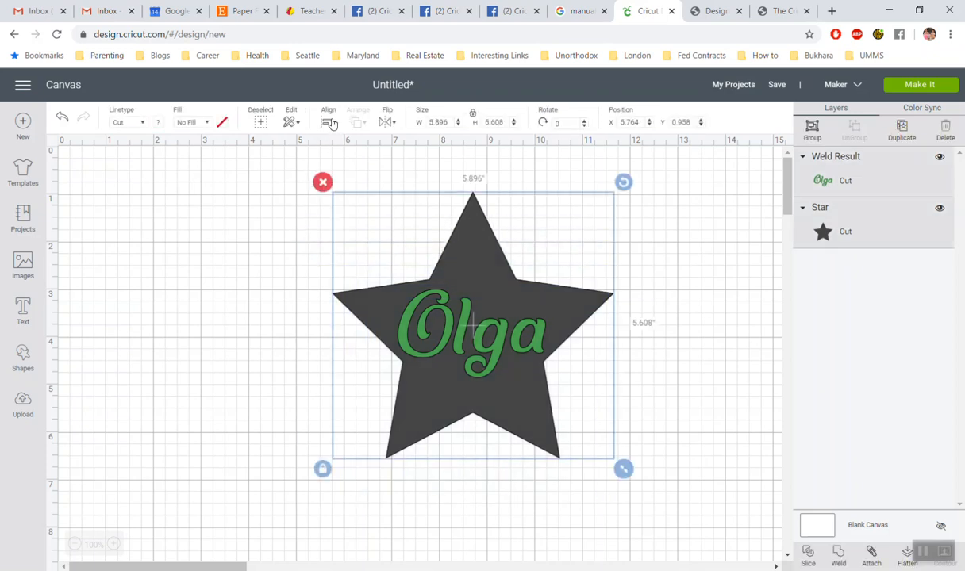
Step: Apply Align > Center Horizontally to the selected star and Olga
click(328, 121)
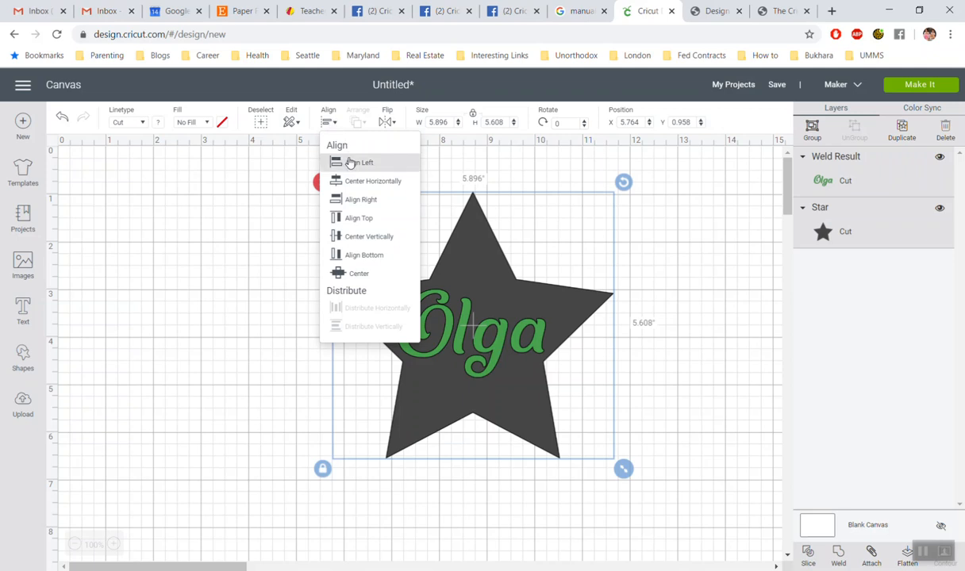
mouse_move(349, 181)
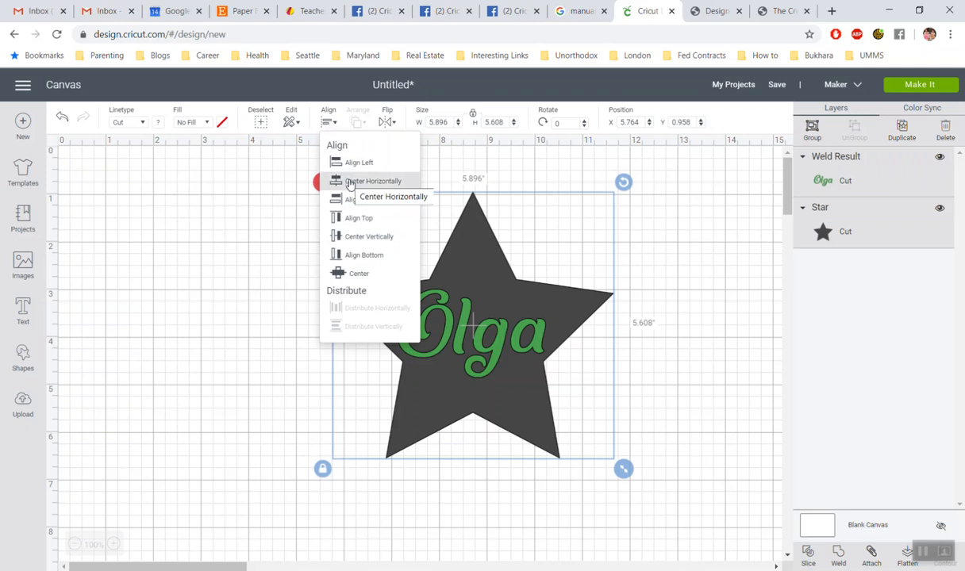
click(373, 181)
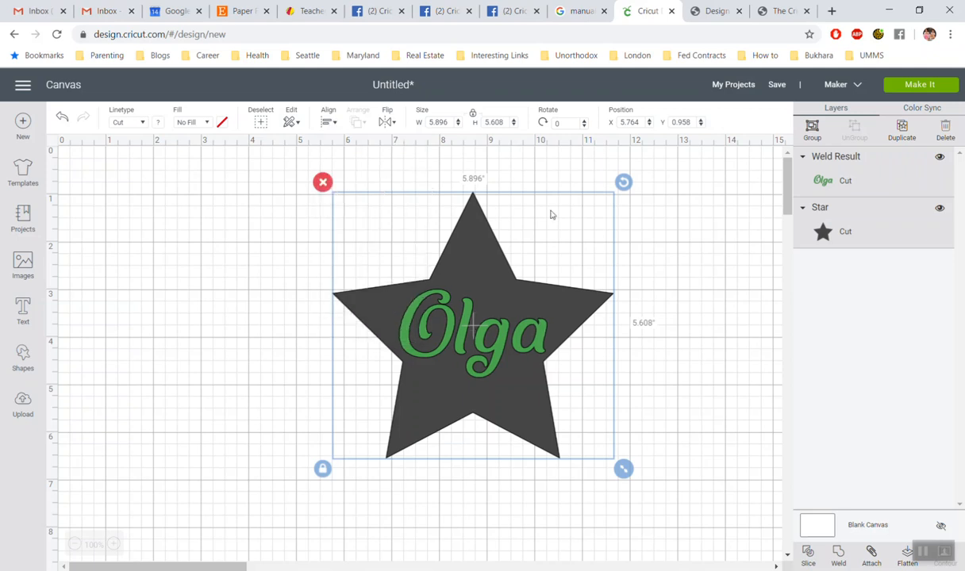
mouse_move(457, 214)
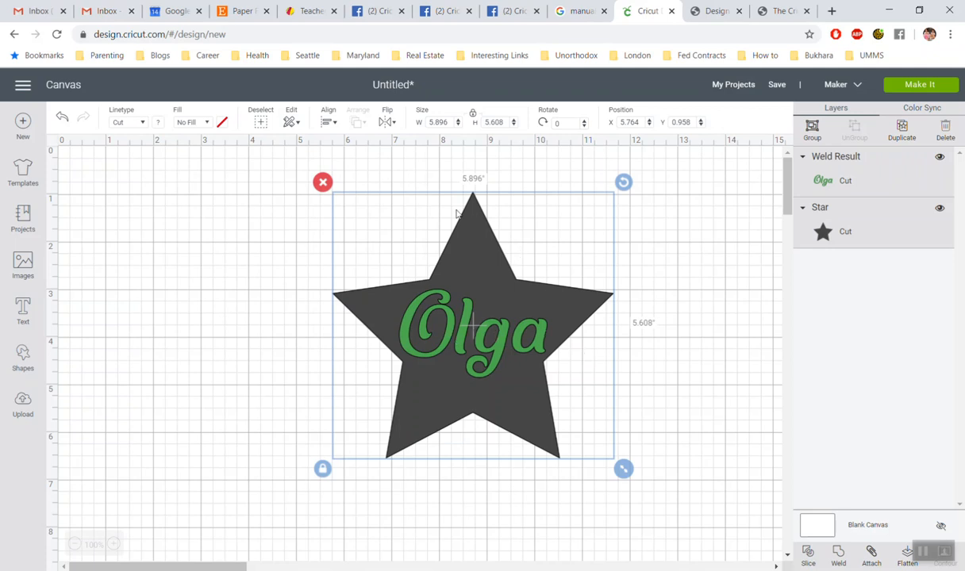
mouse_move(524, 356)
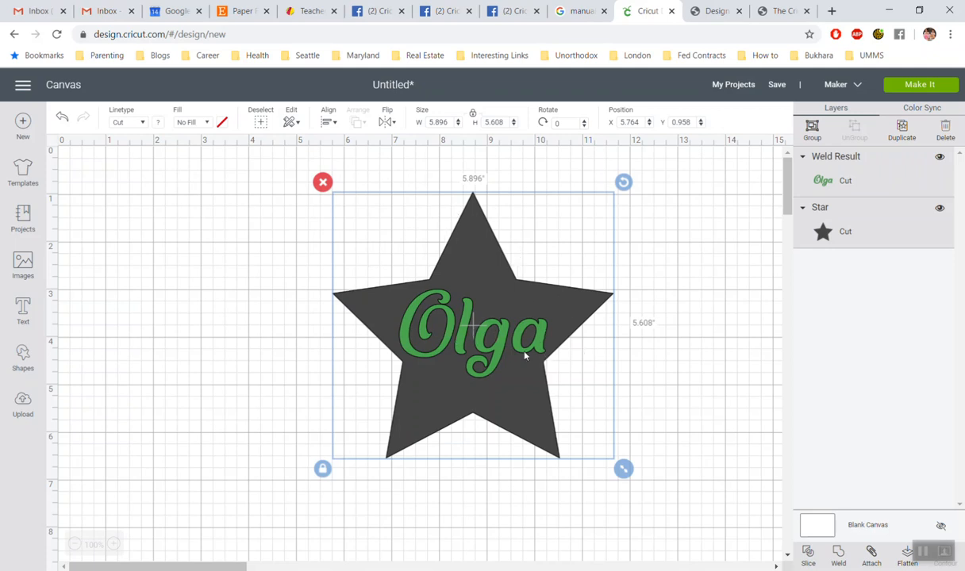
mouse_move(463, 222)
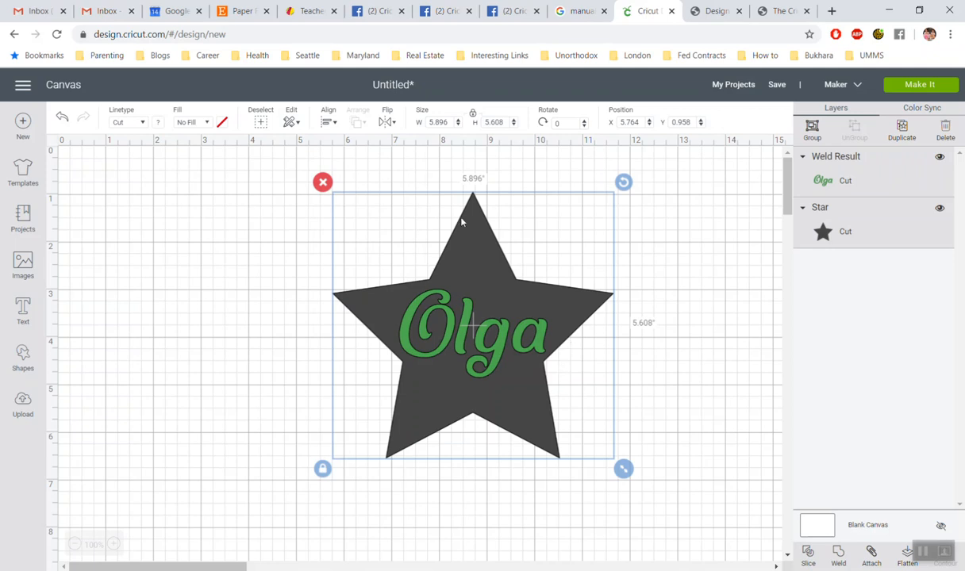
mouse_move(585, 318)
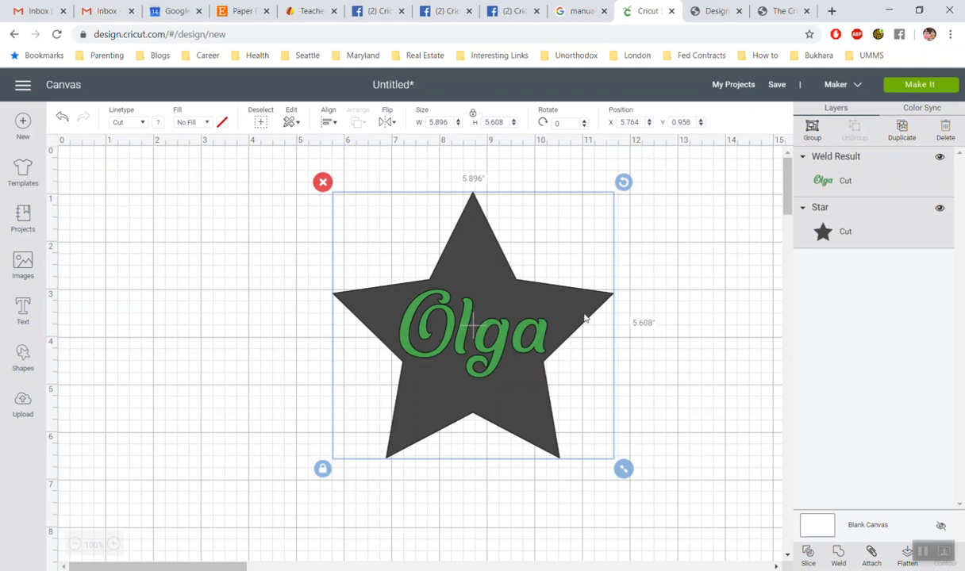
mouse_move(722, 383)
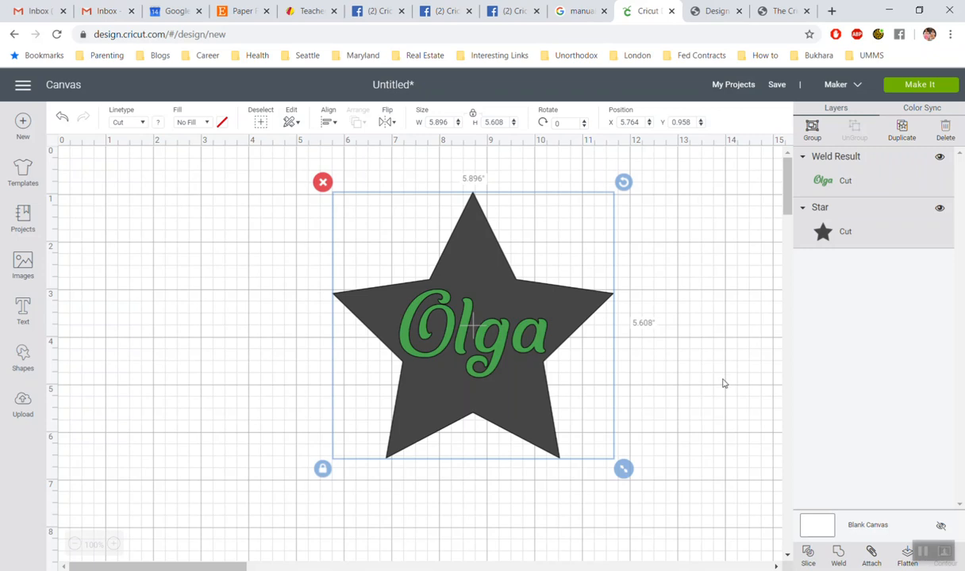
Step: Slice Olga out of the star and pull the leftover letter pieces aside
drag(369, 409, 684, 520)
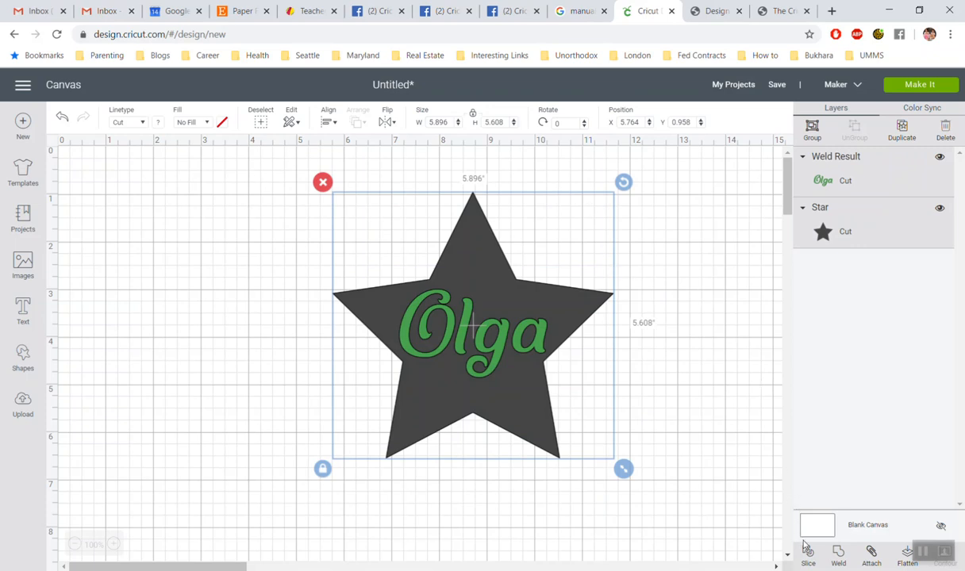
mouse_move(808, 556)
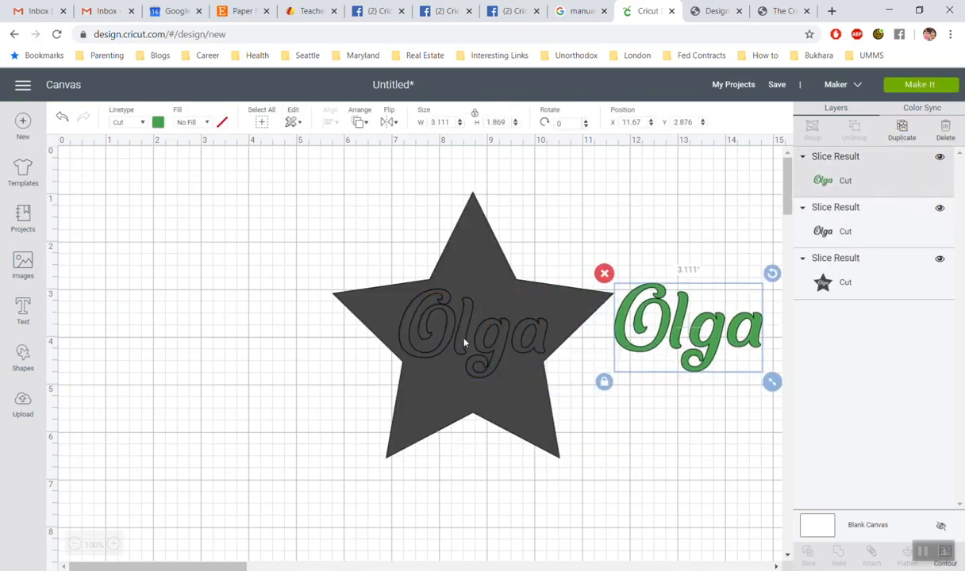
drag(688, 327, 706, 350)
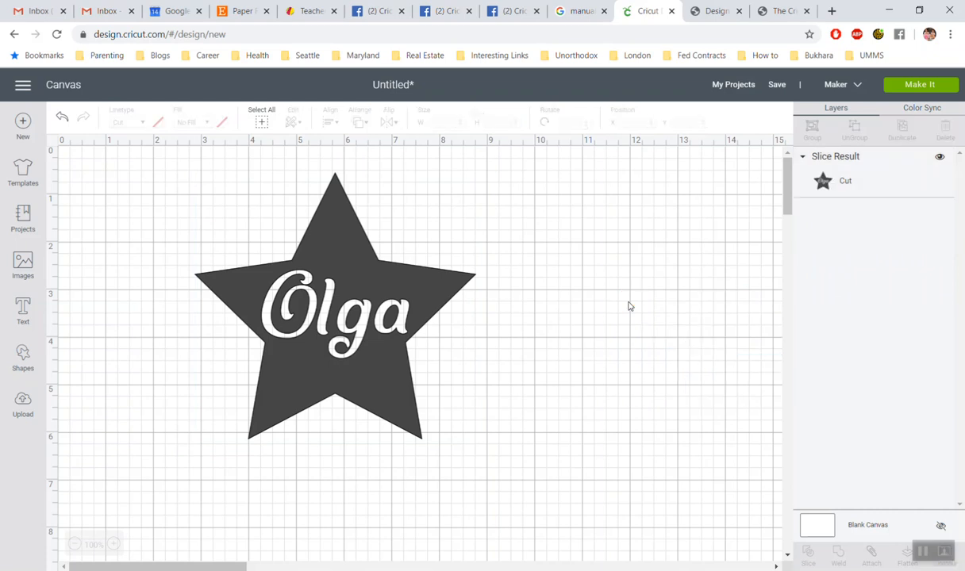
Step: Save the star-with-Olga design as a project named 'Name'
click(777, 84)
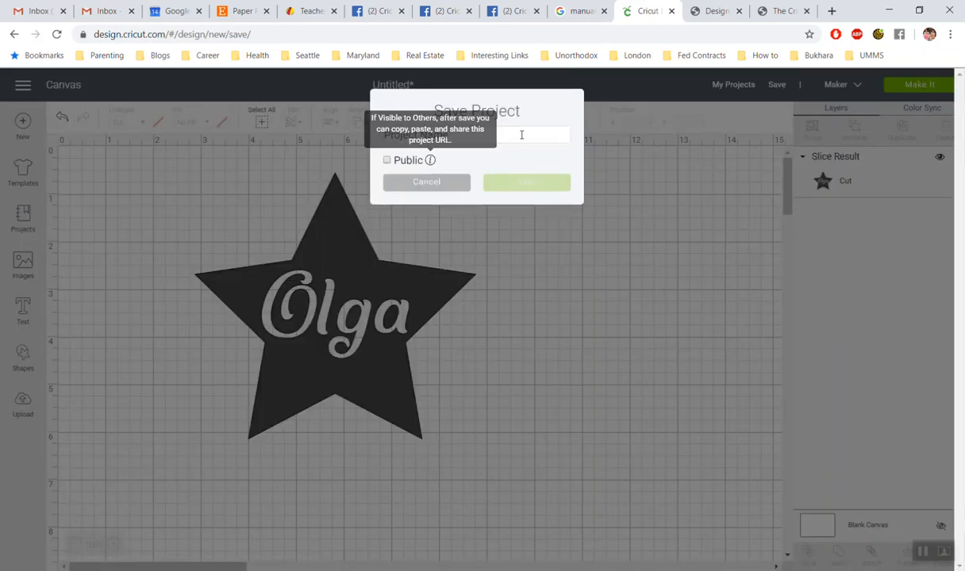
text(N)
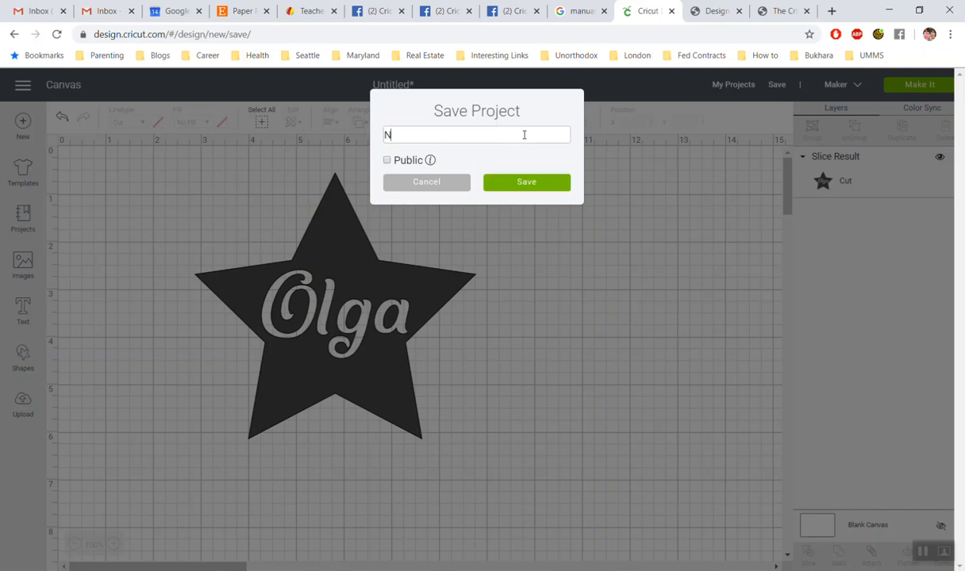
click(527, 182)
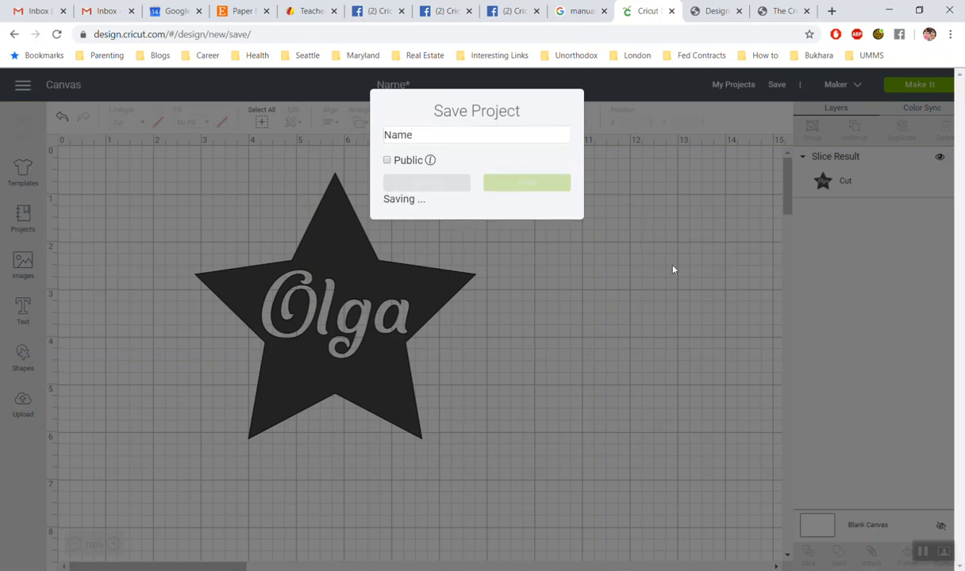
click(527, 183)
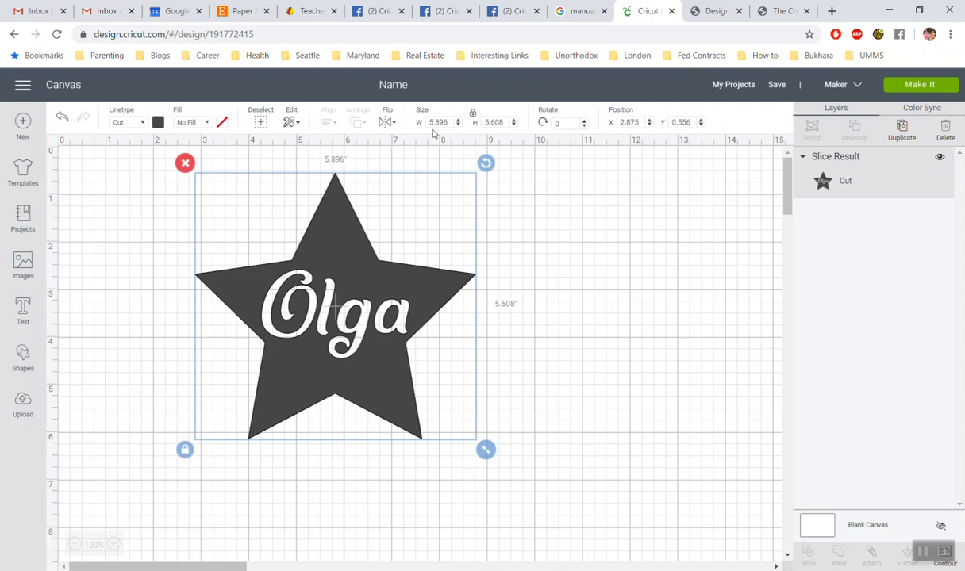
mouse_move(506, 145)
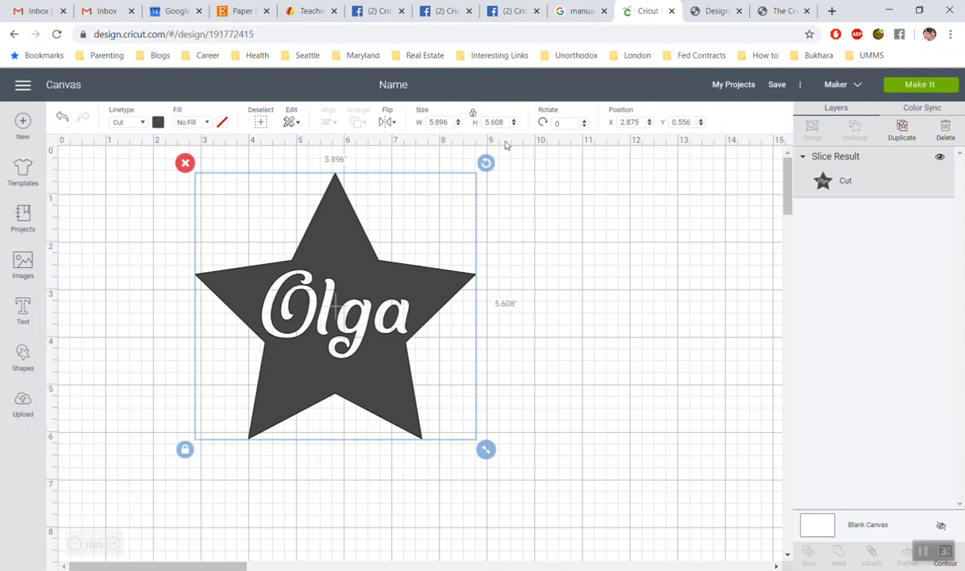
mouse_move(473, 115)
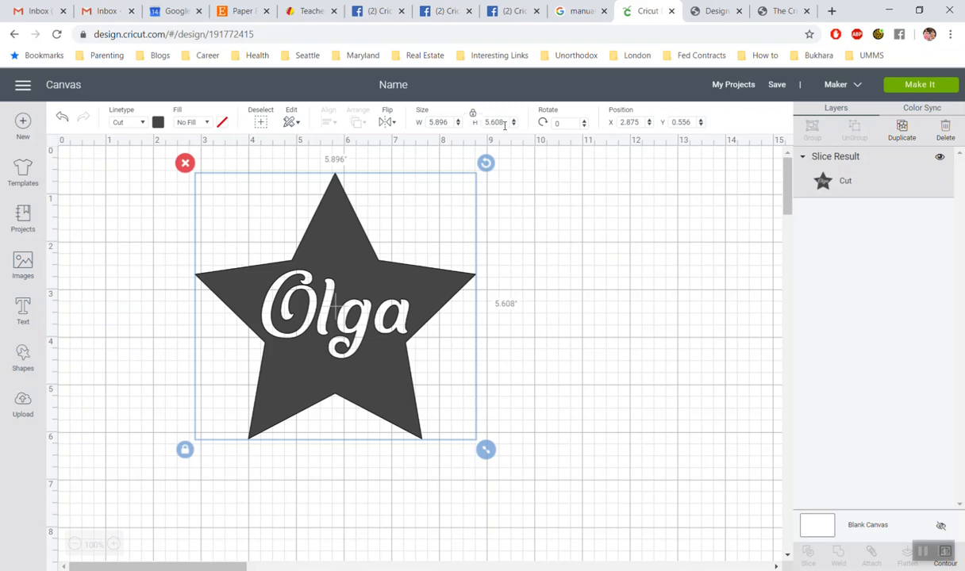
Step: Set the Olga star's height to 5 inches, scaling it to about 5.3 by 5 in
triple_click(494, 122)
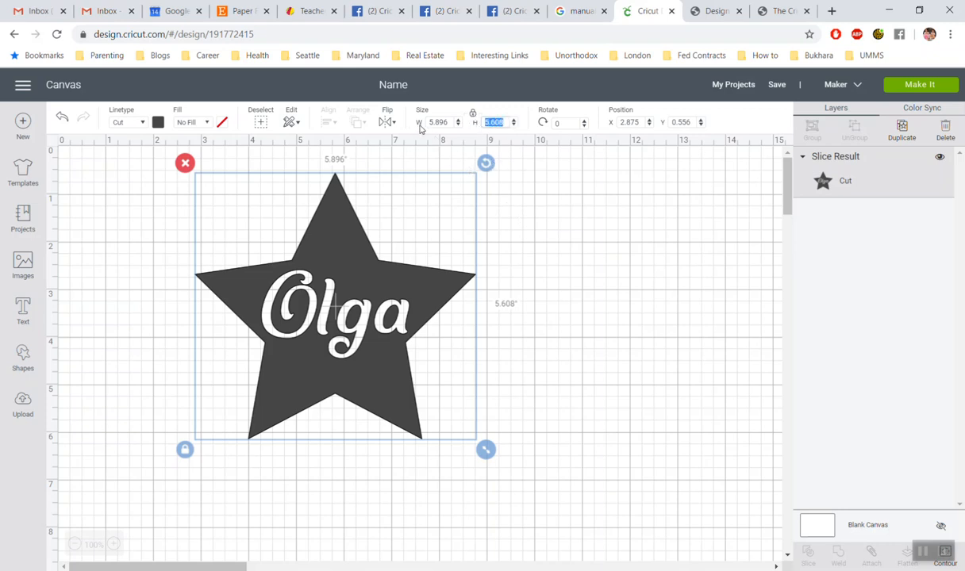
mouse_move(512, 225)
text(5)
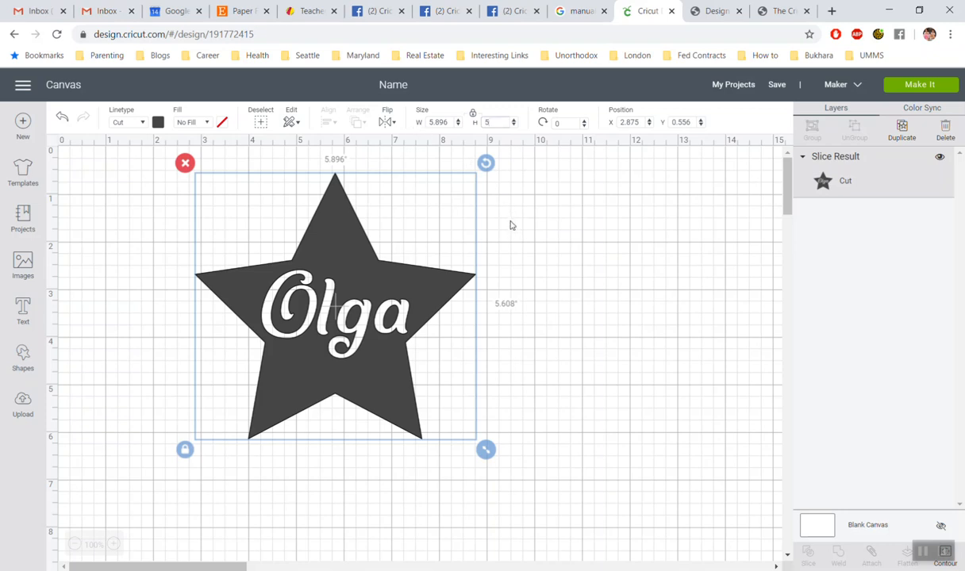
drag(486, 449, 455, 421)
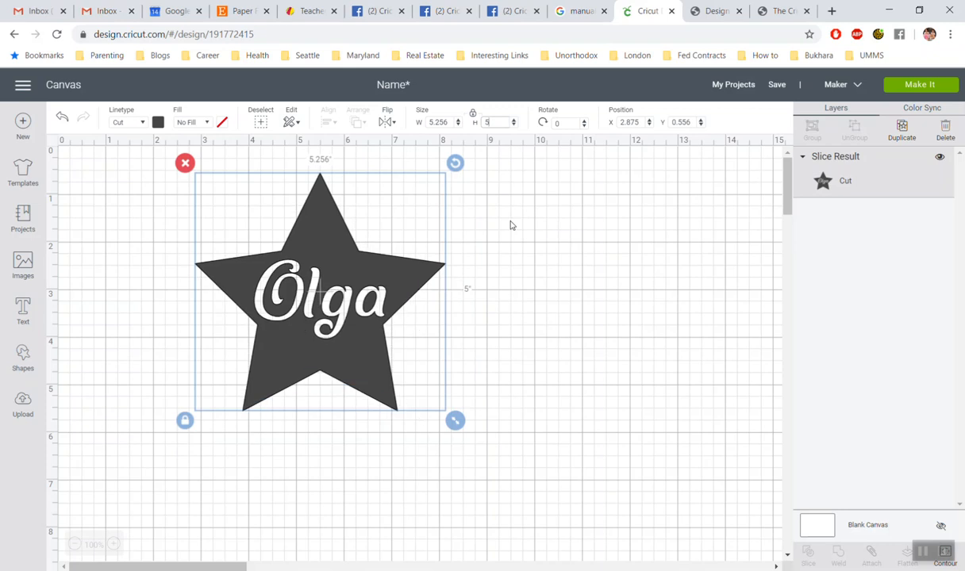
mouse_move(412, 138)
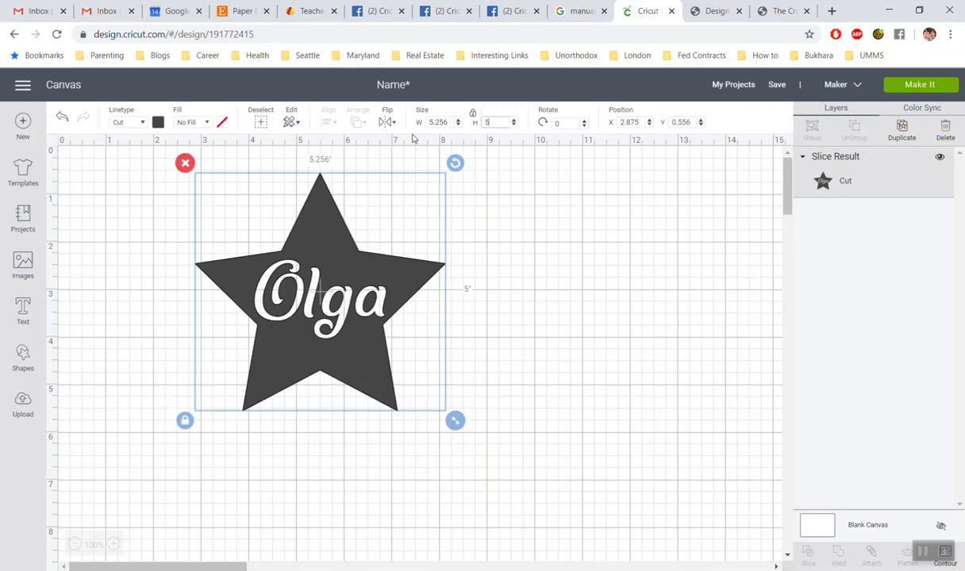
mouse_move(499, 134)
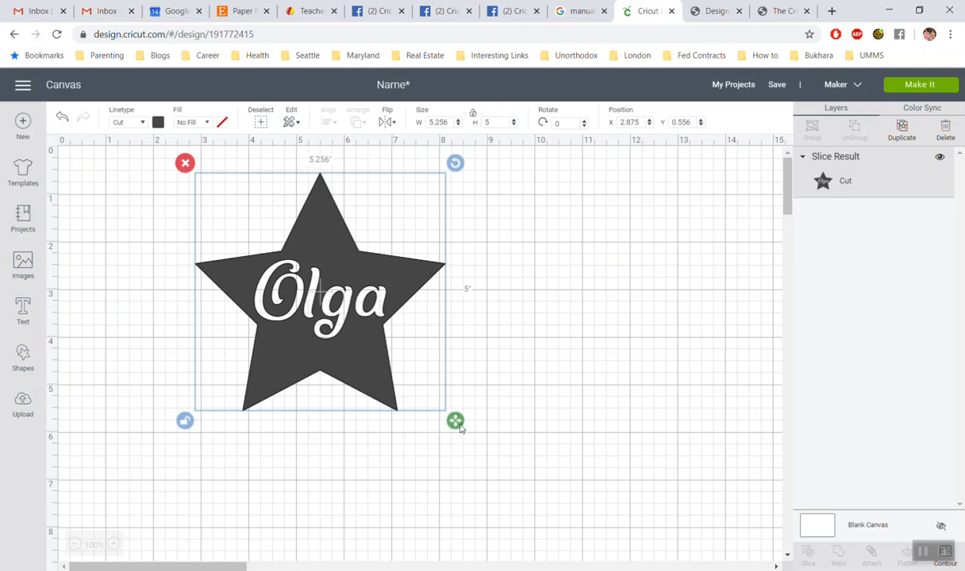
Step: Freely drag-resize the unlocked star to roughly 4.25 by 3.6 inches, then select the width value
drag(455, 421, 429, 389)
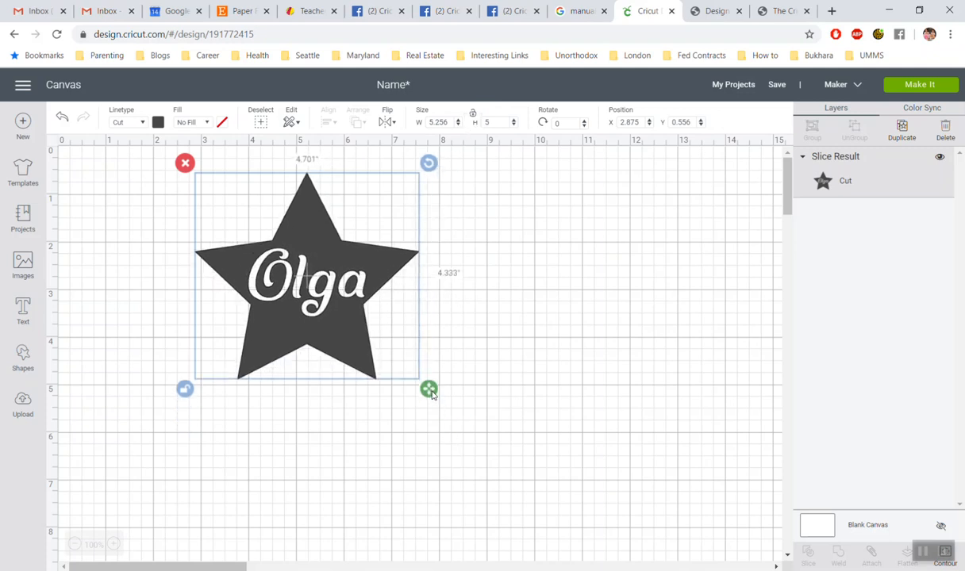
drag(429, 389, 420, 251)
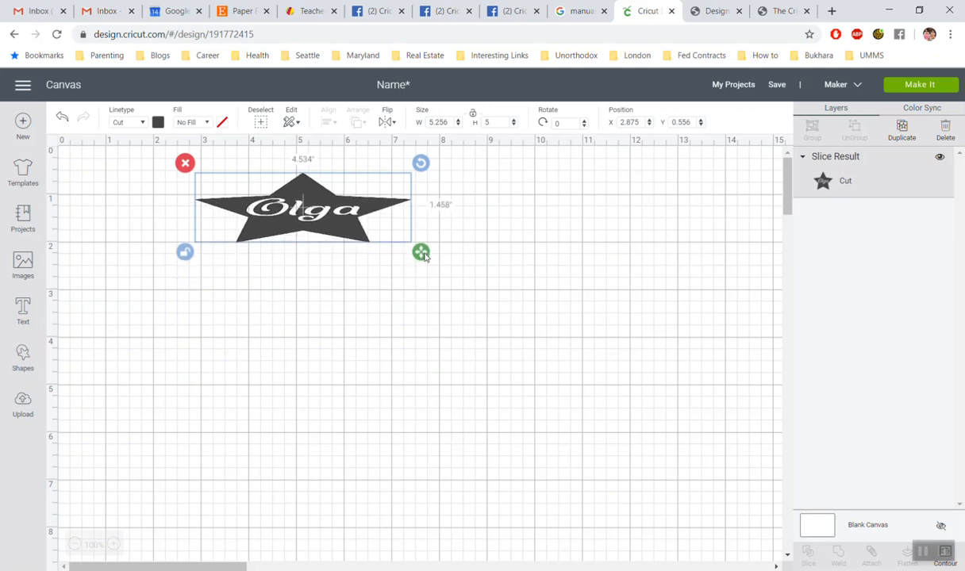
drag(420, 252, 423, 296)
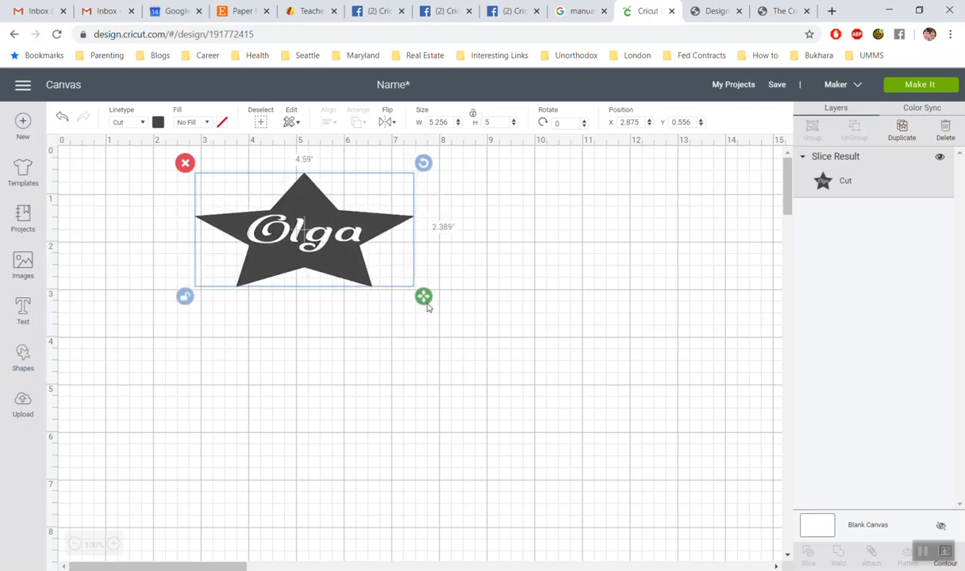
drag(423, 296, 411, 355)
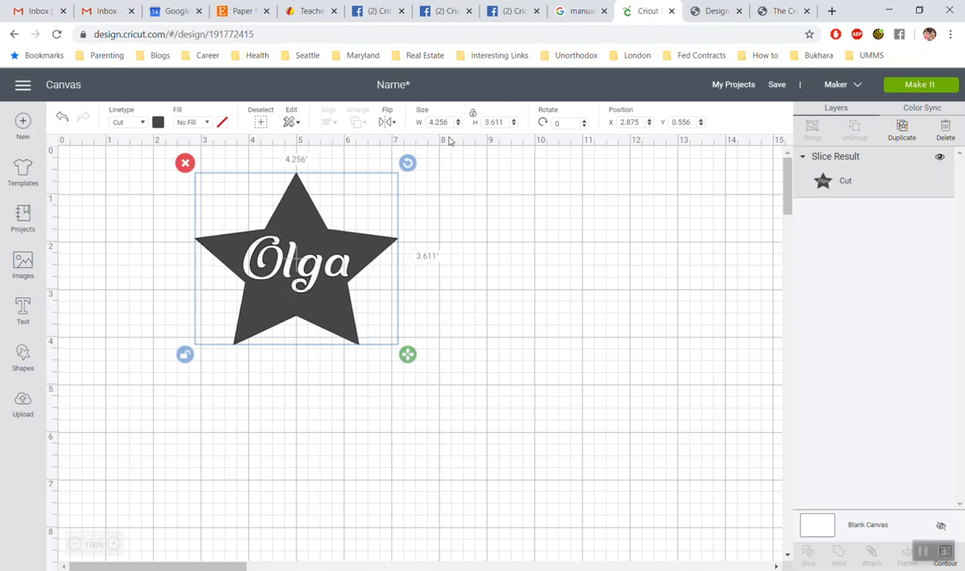
triple_click(438, 121)
text(4.25)
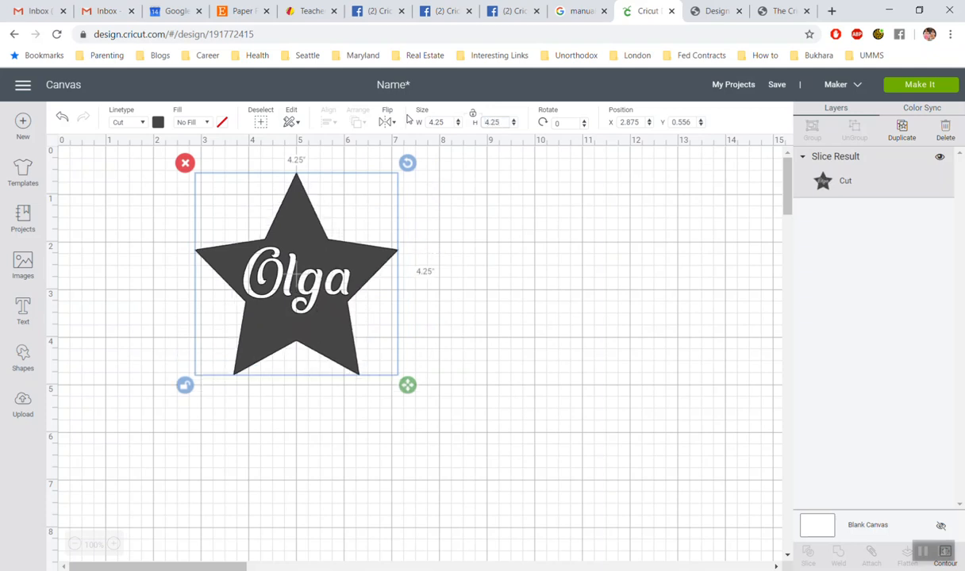
mouse_move(474, 115)
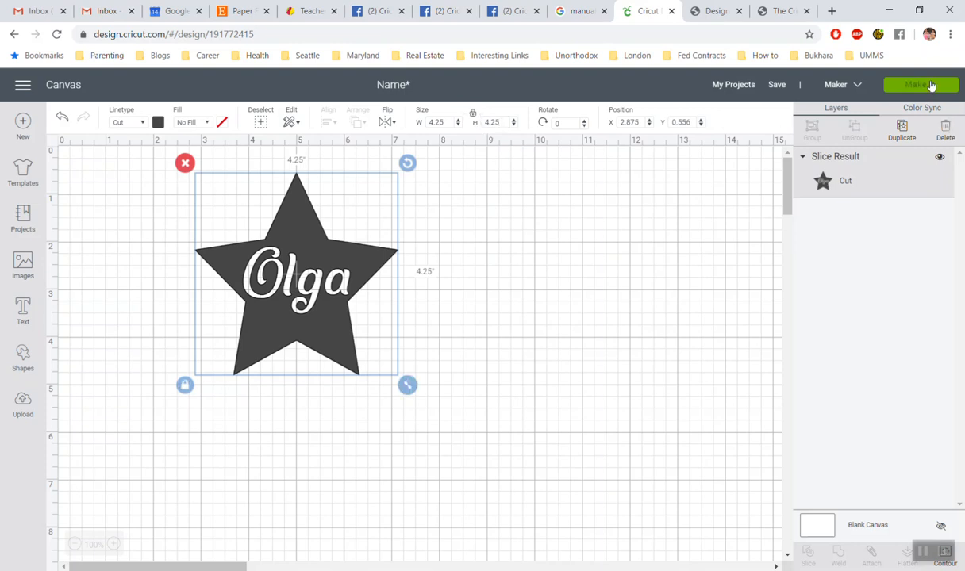
click(921, 84)
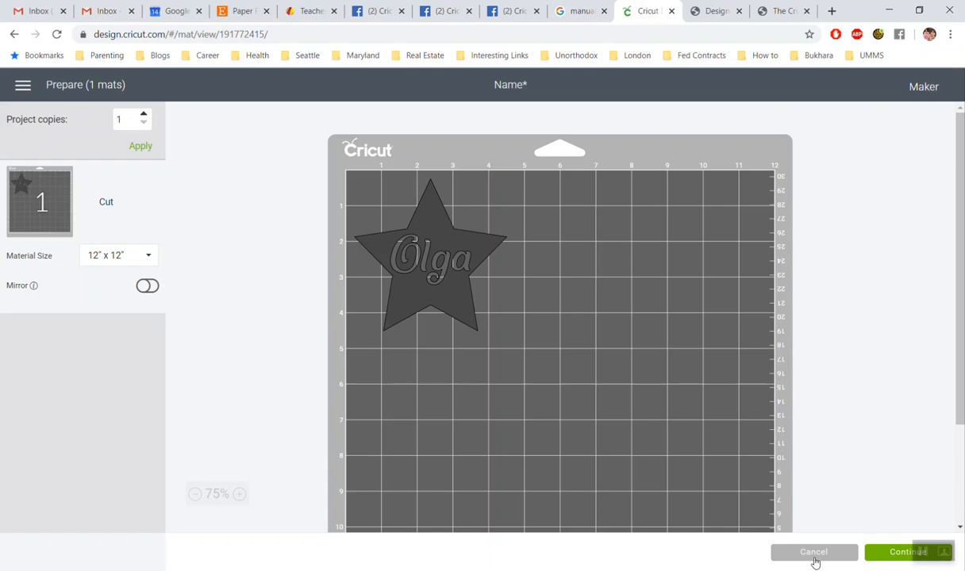
click(813, 552)
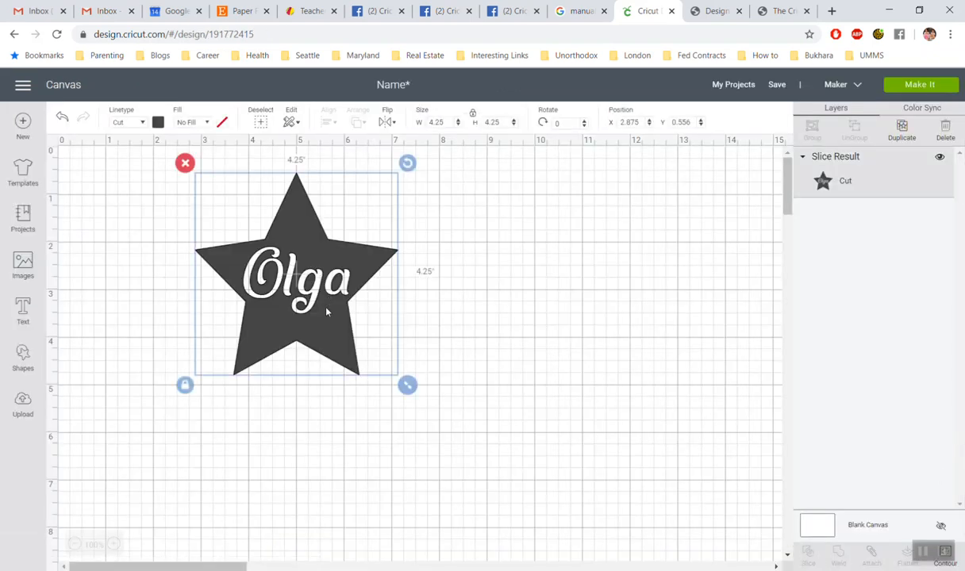
Step: Duplicate the Olga star and place the copy slightly lower, right of the original
click(901, 127)
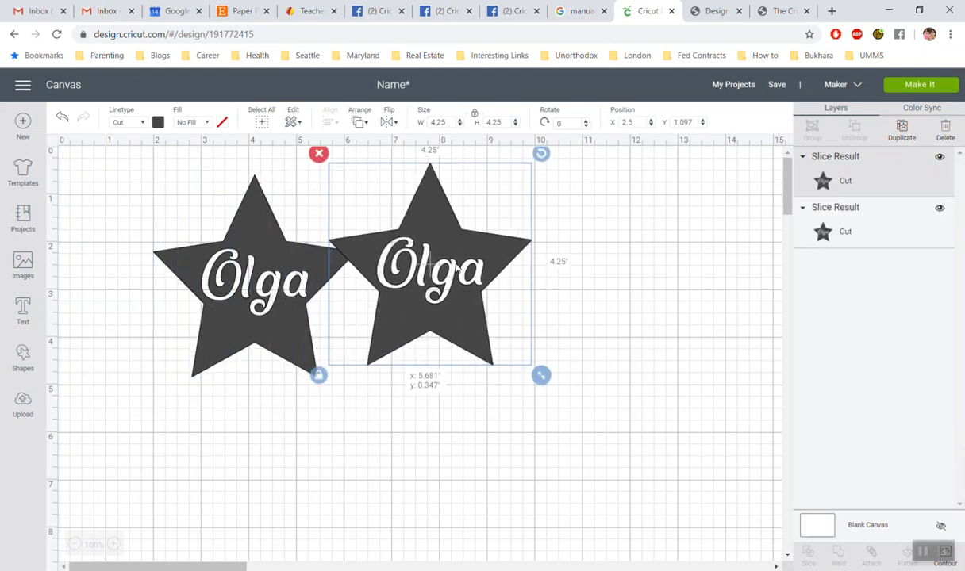
drag(429, 266, 461, 281)
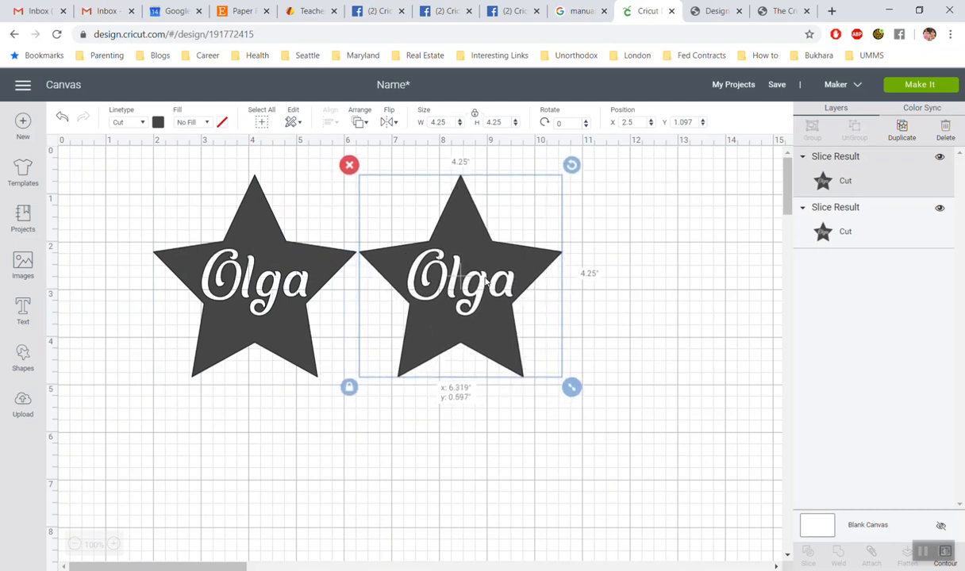
drag(461, 277, 470, 310)
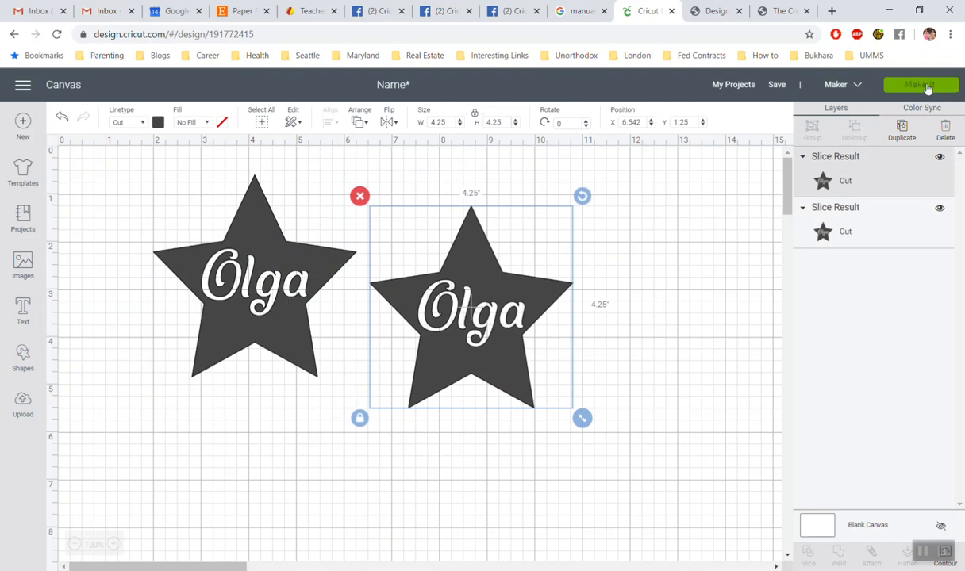
click(921, 85)
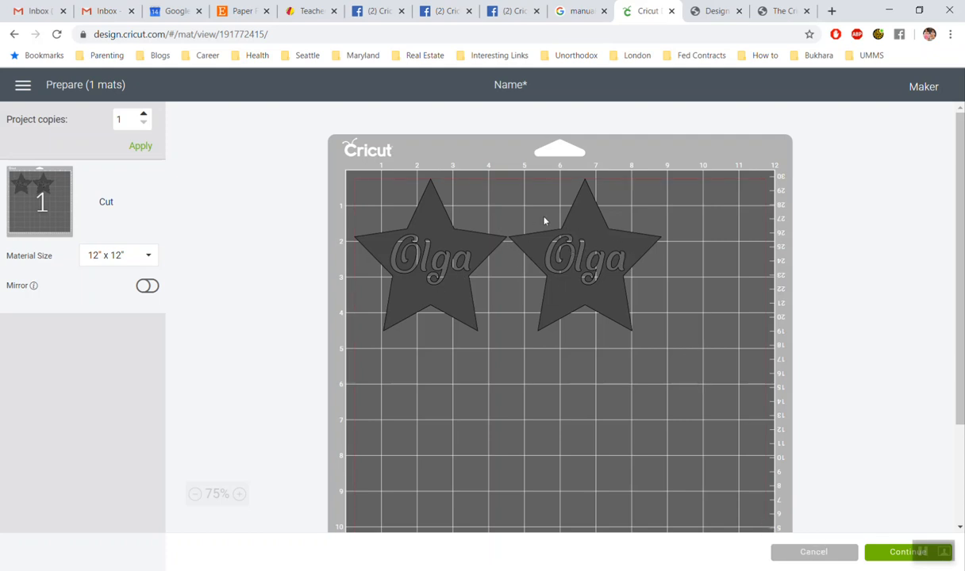
mouse_move(455, 199)
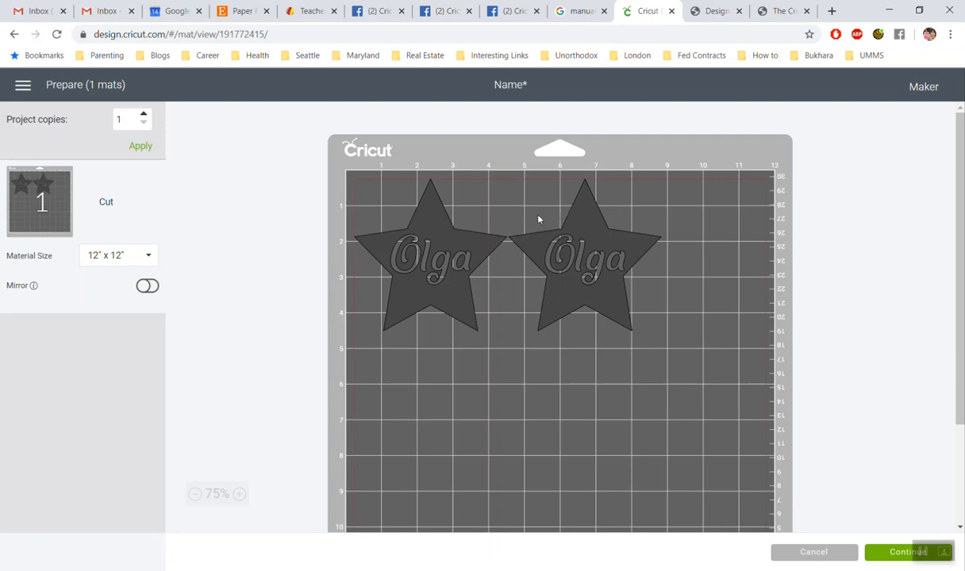
mouse_move(647, 319)
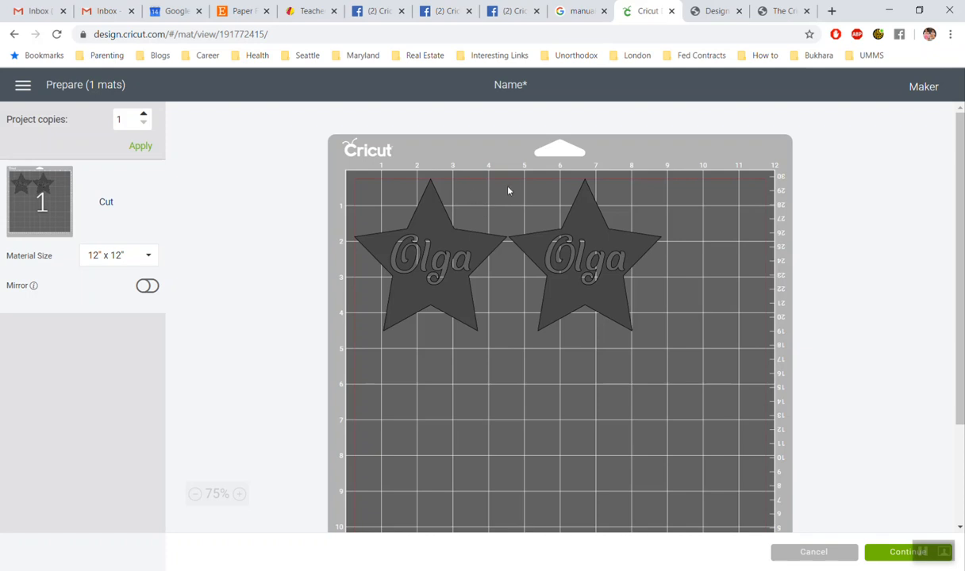
mouse_move(800, 525)
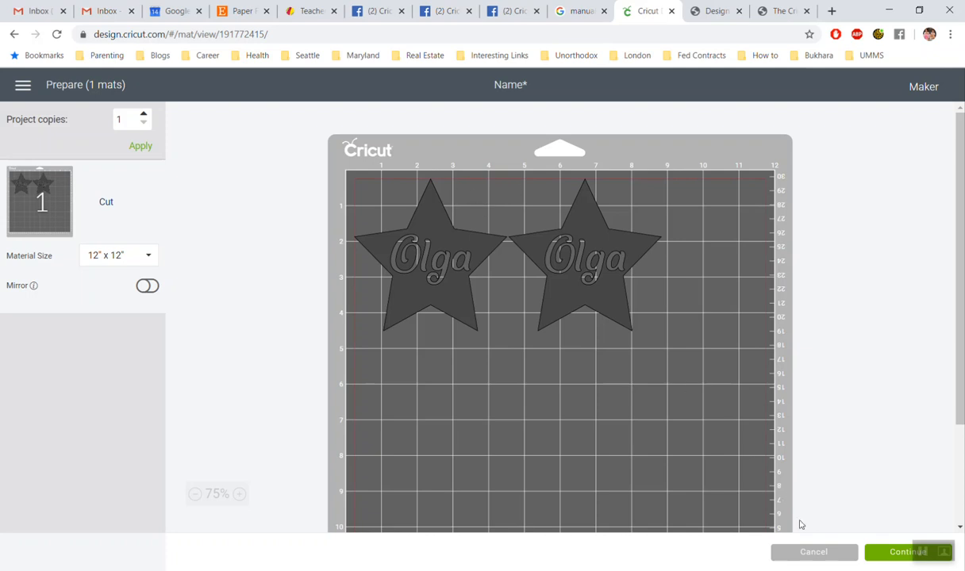
click(814, 553)
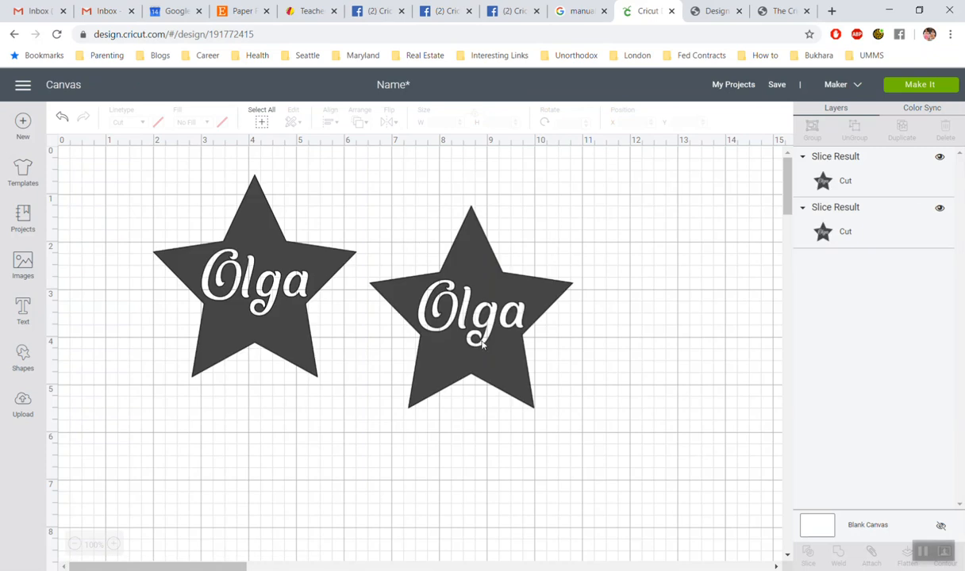
Step: Move the second star up against the first, select both and attach them
drag(470, 308, 417, 234)
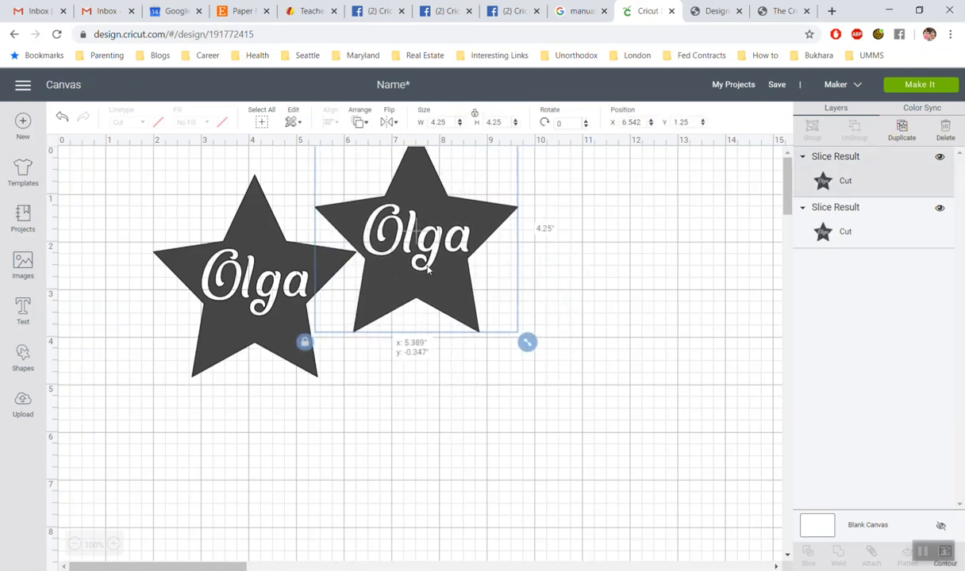
drag(417, 254, 415, 325)
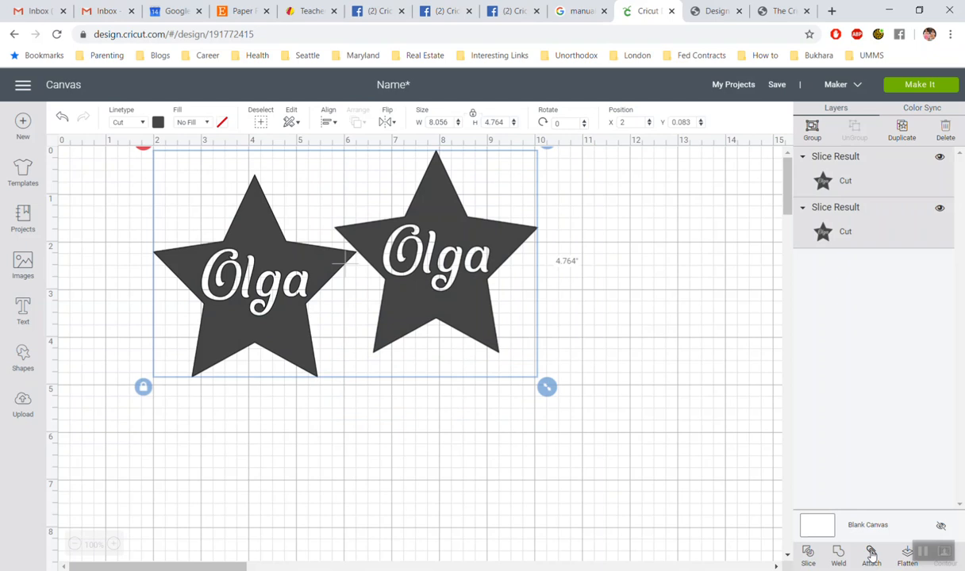
click(871, 556)
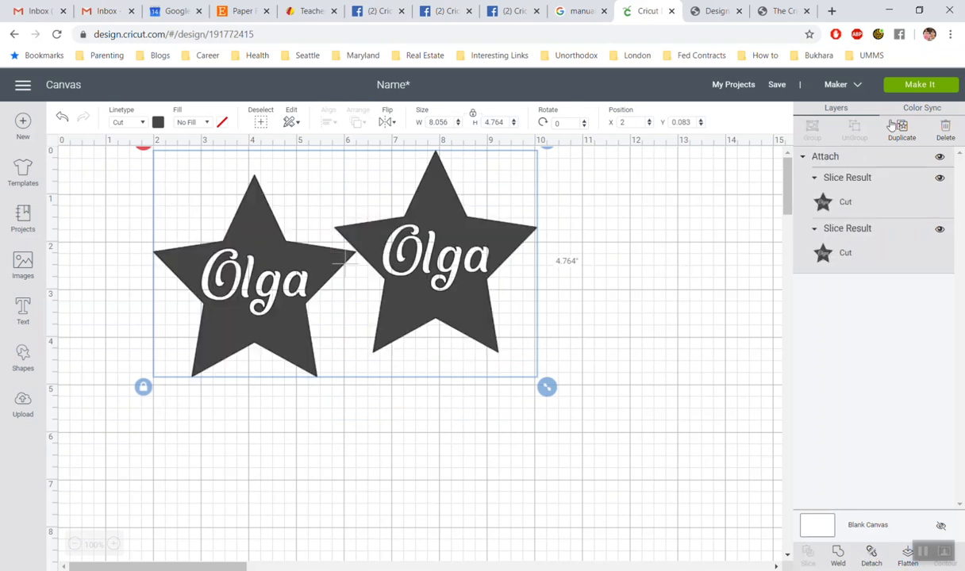
click(920, 84)
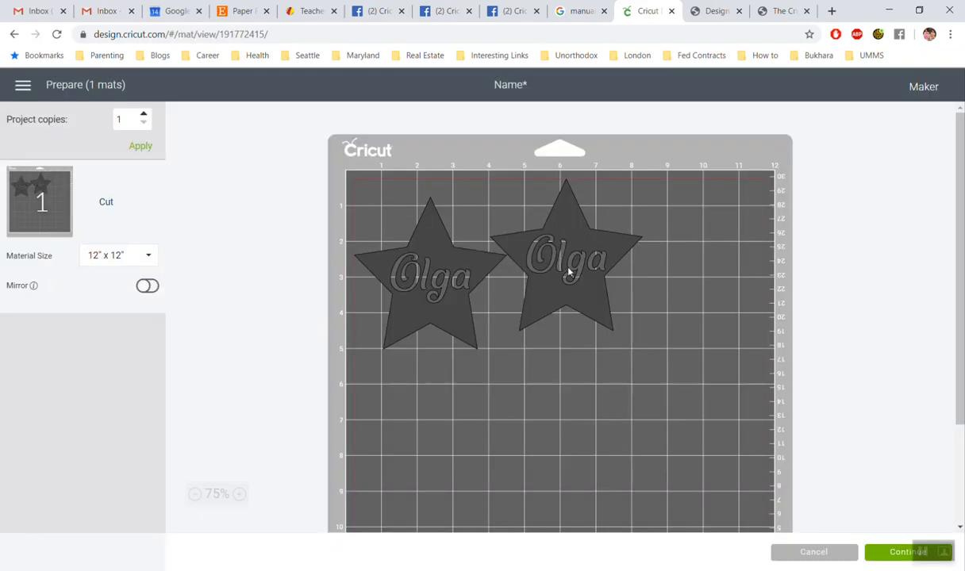
mouse_move(562, 288)
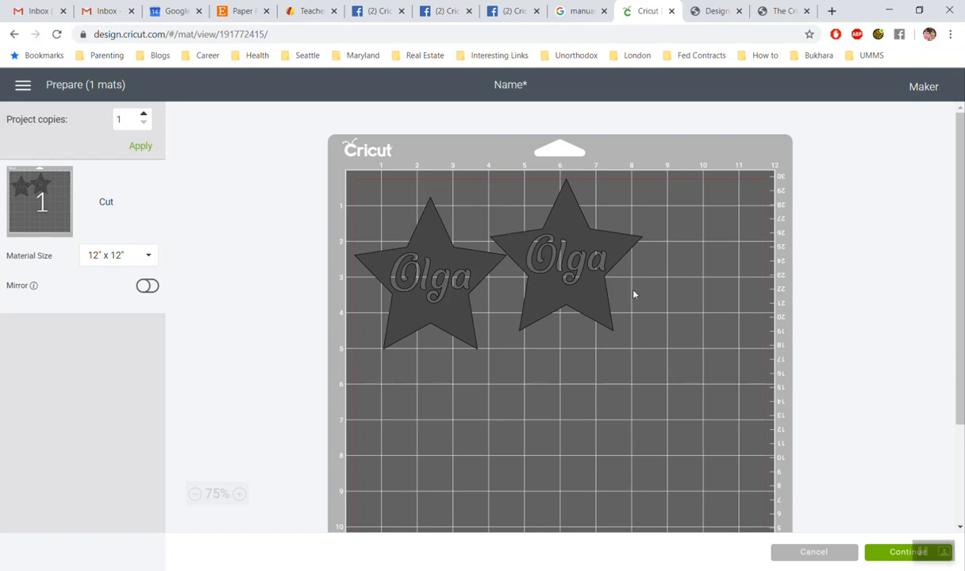
mouse_move(826, 565)
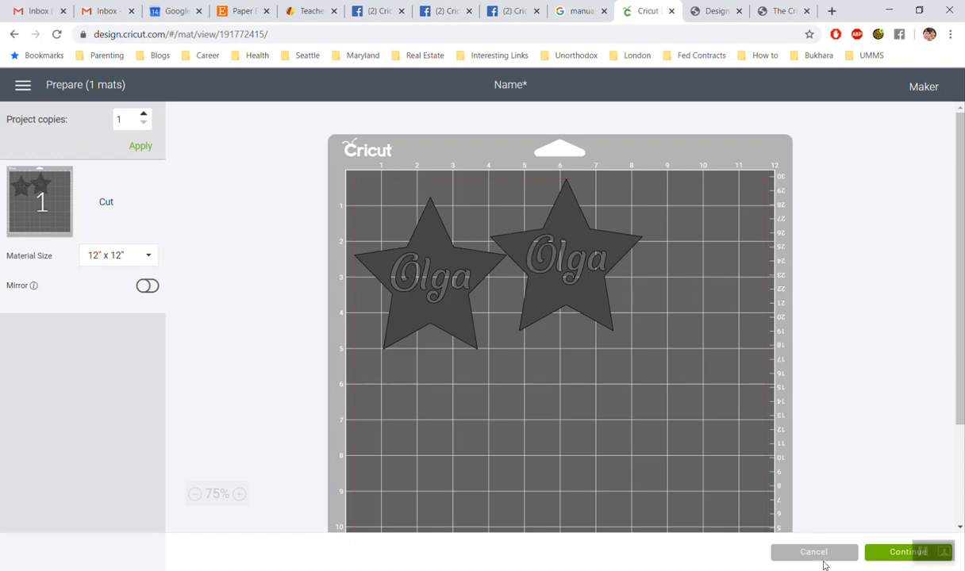
Step: Cancel the mat view to return to the attached Olga stars on the canvas
click(814, 552)
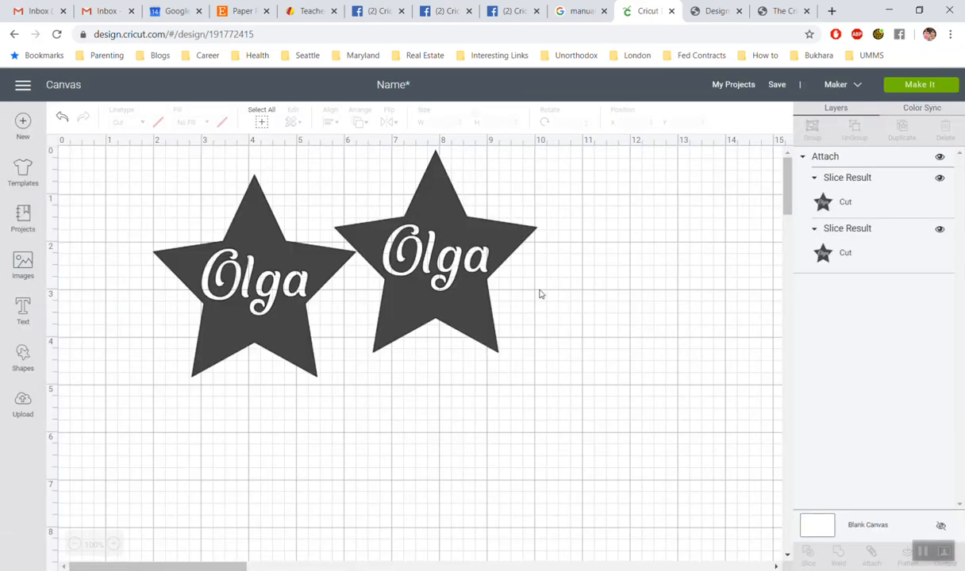
mouse_move(197, 229)
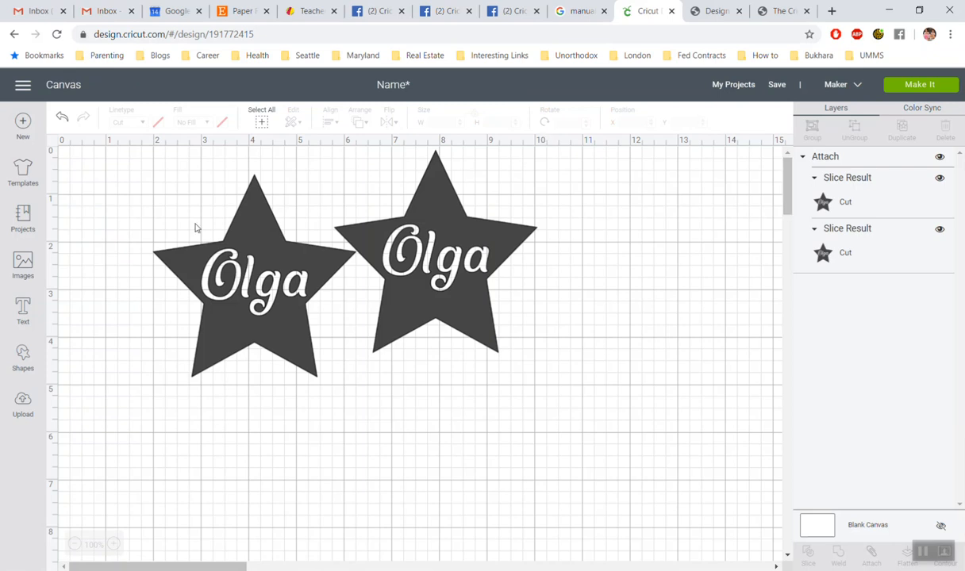